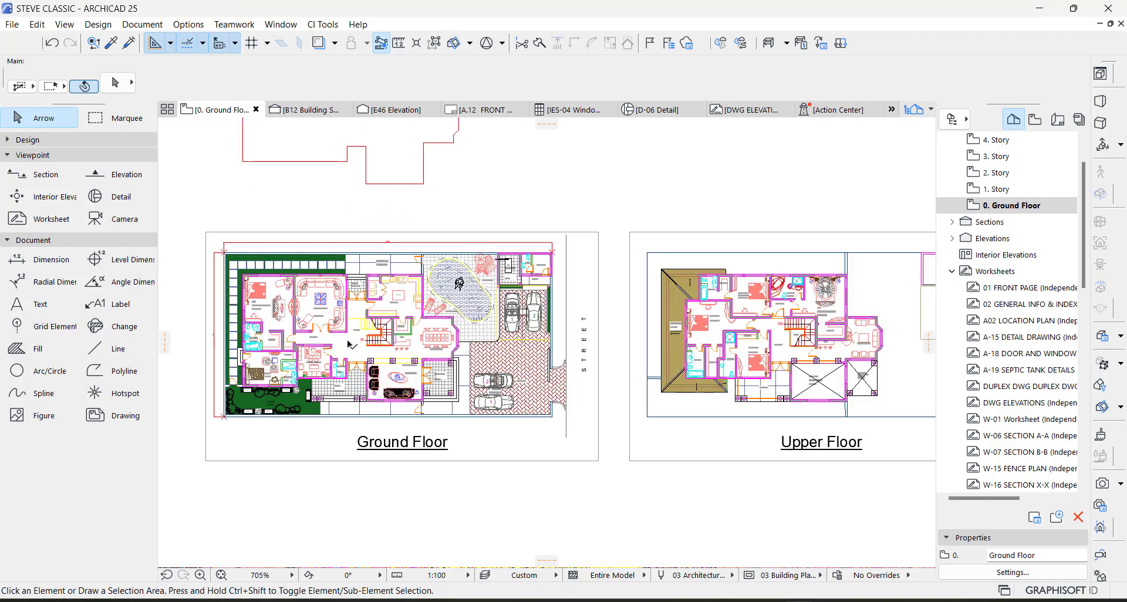
Step: Inspect the plan and measure a wall's thickness before importing the DWG
scroll("down", 3)
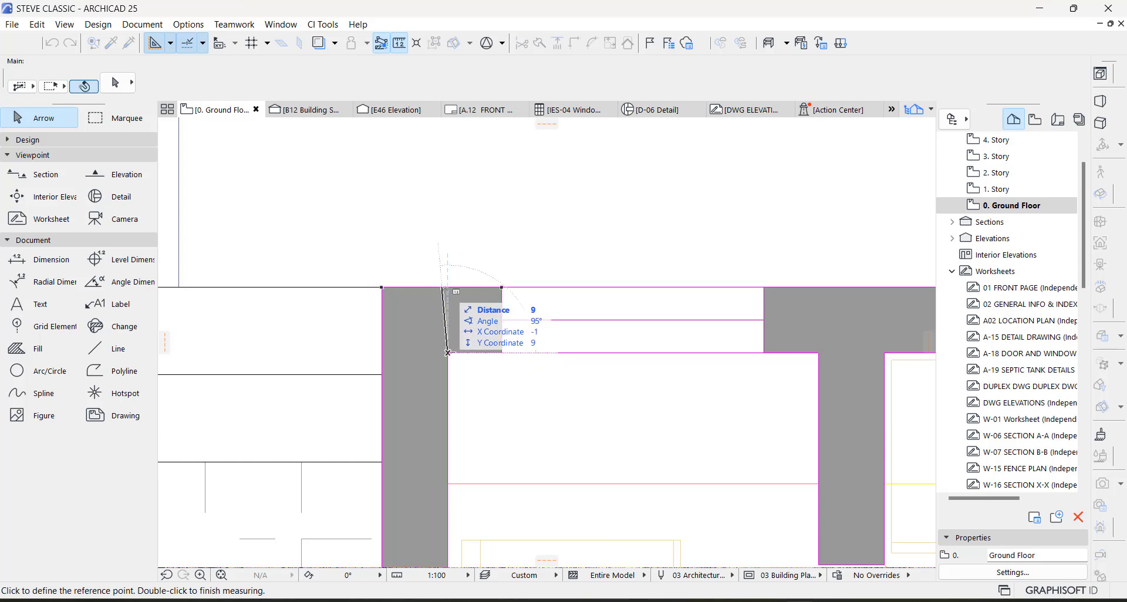
mouse_move(447, 287)
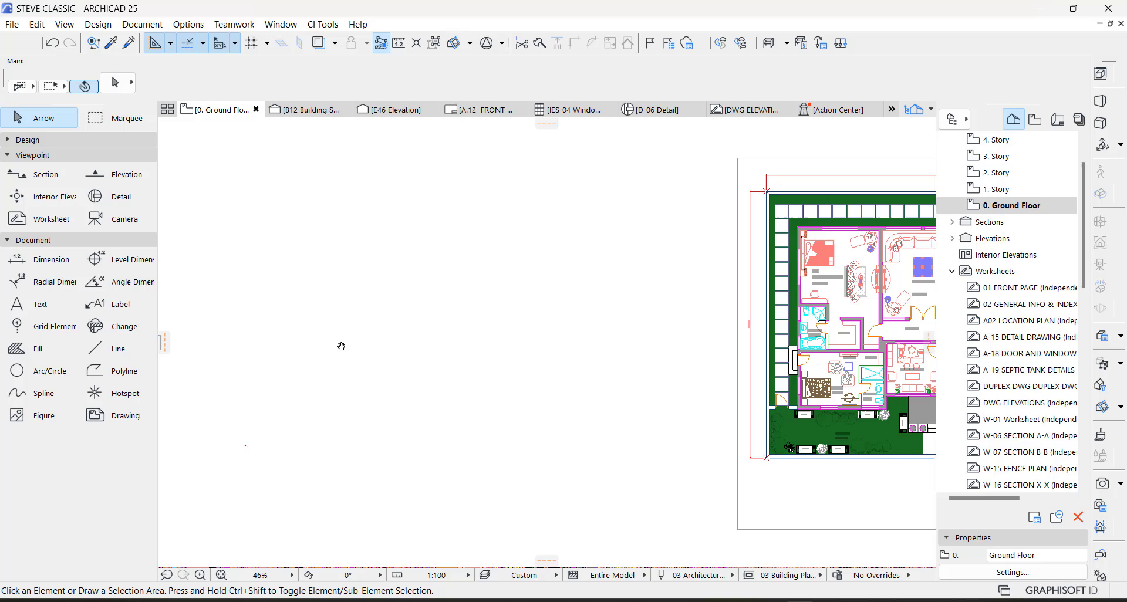
scroll("up", 3)
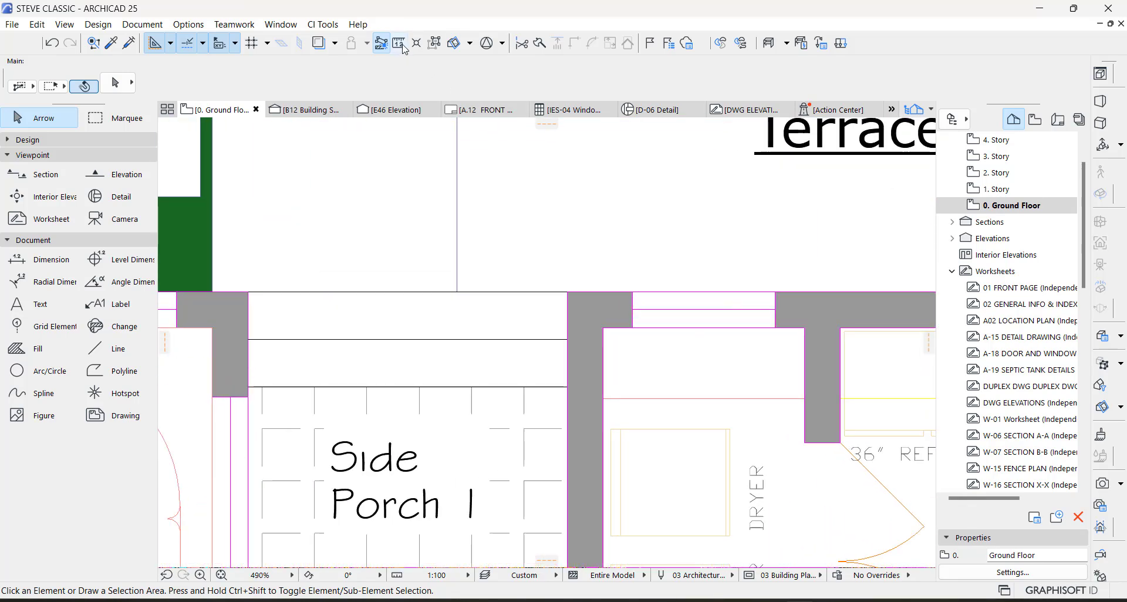
left_click(398, 43)
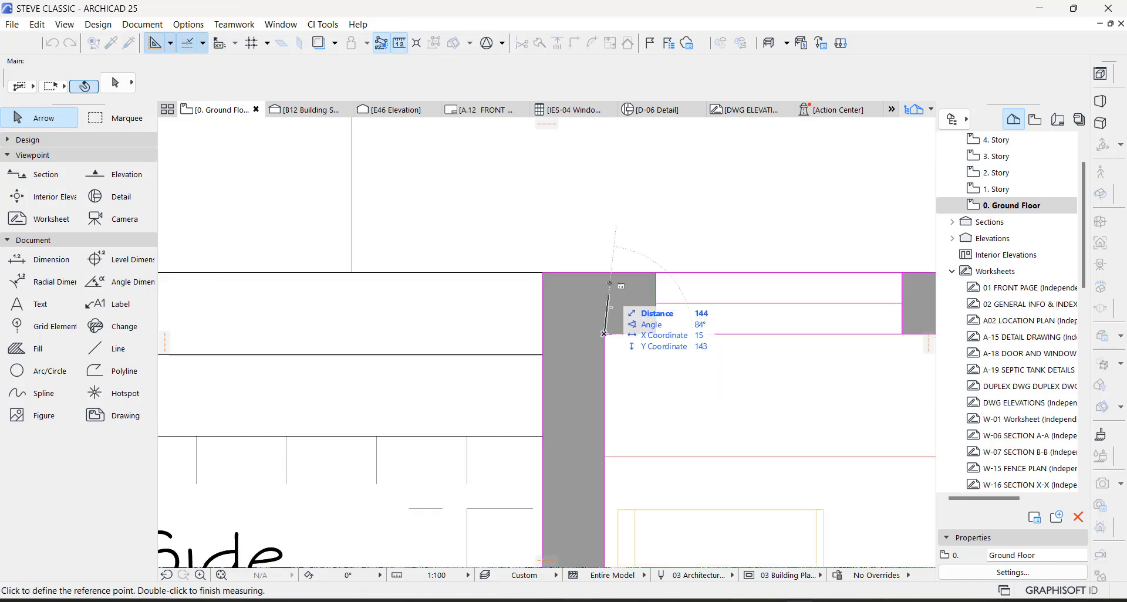
mouse_move(603, 280)
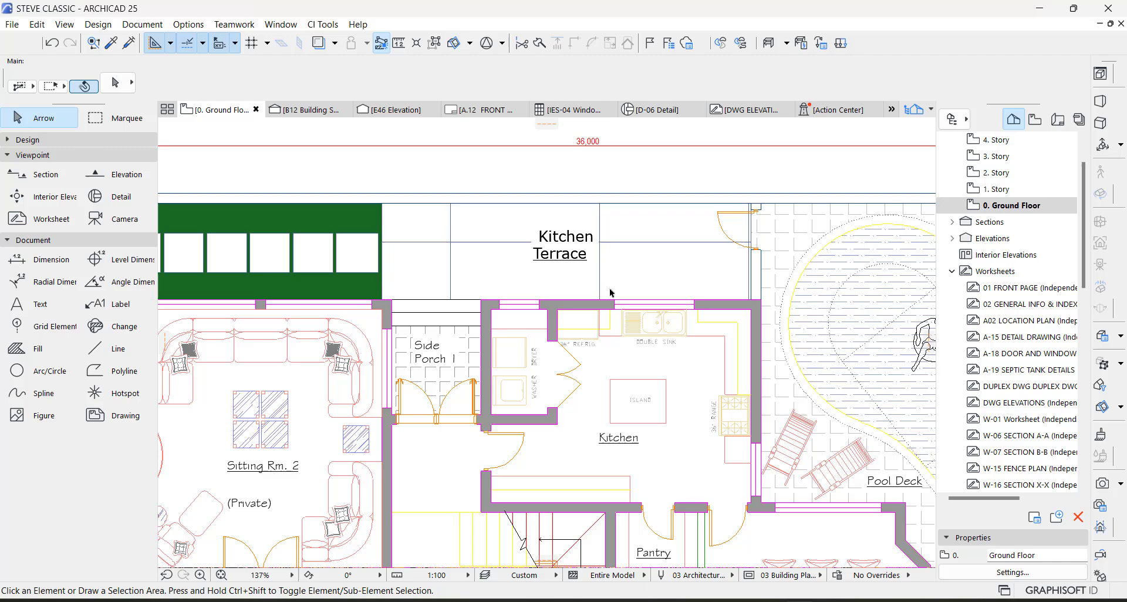
scroll("down", 3)
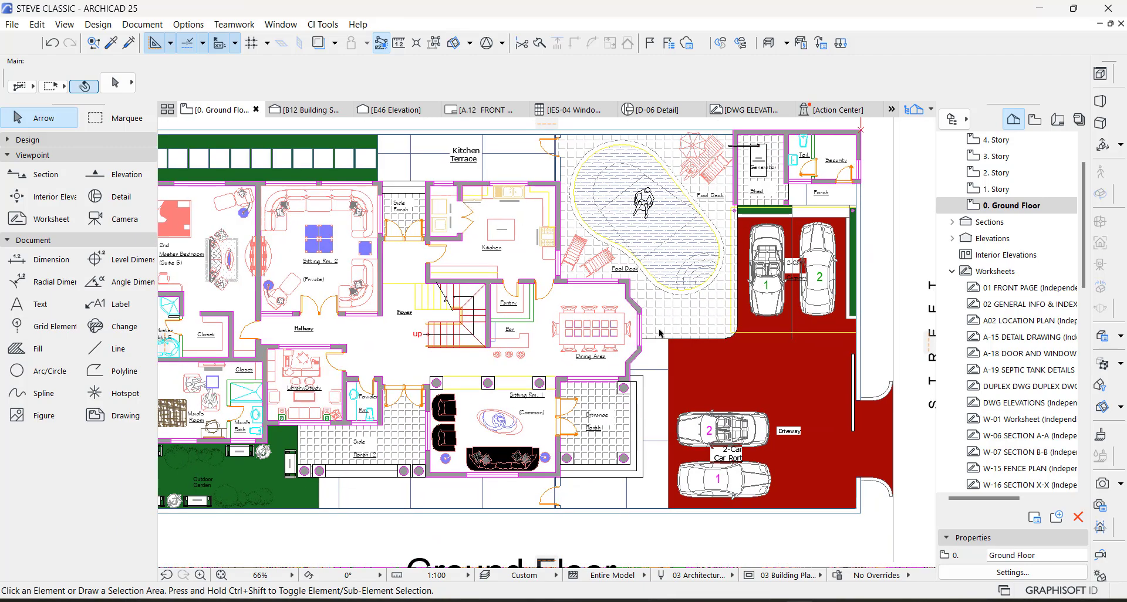
mouse_move(369, 444)
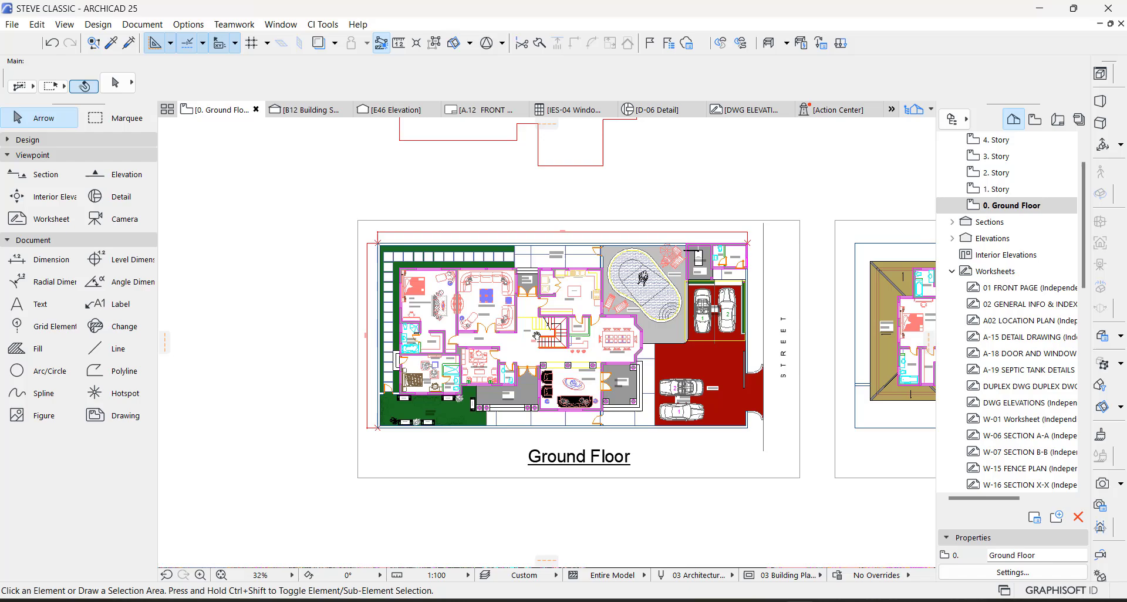
scroll("up", 3)
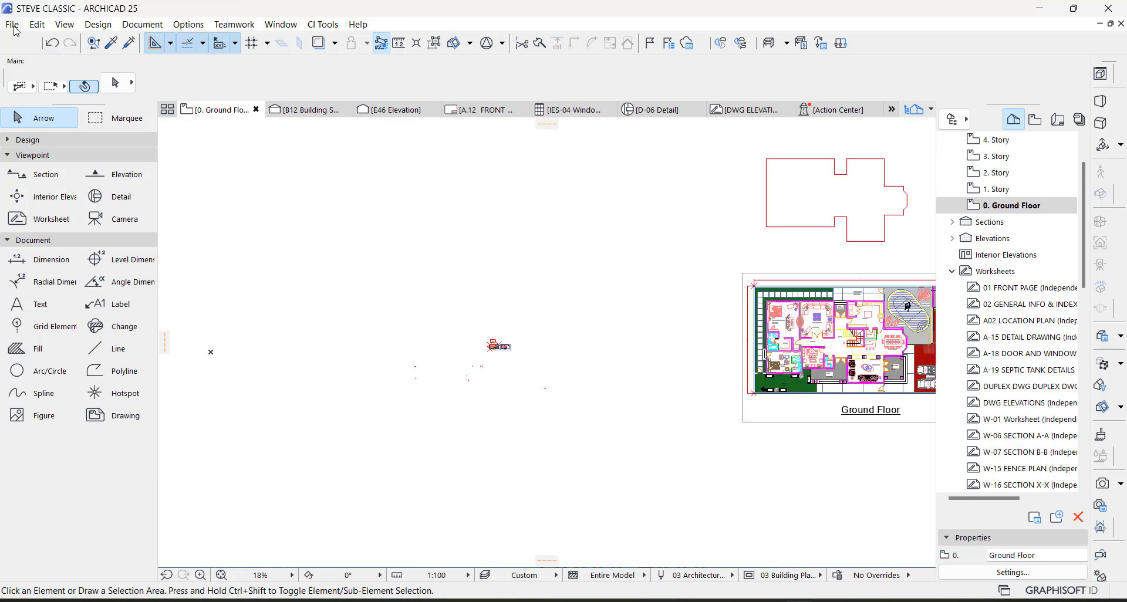
Step: Reach Merge from File and pick the floorplan drawing, then back out of the merge options
left_click(12, 24)
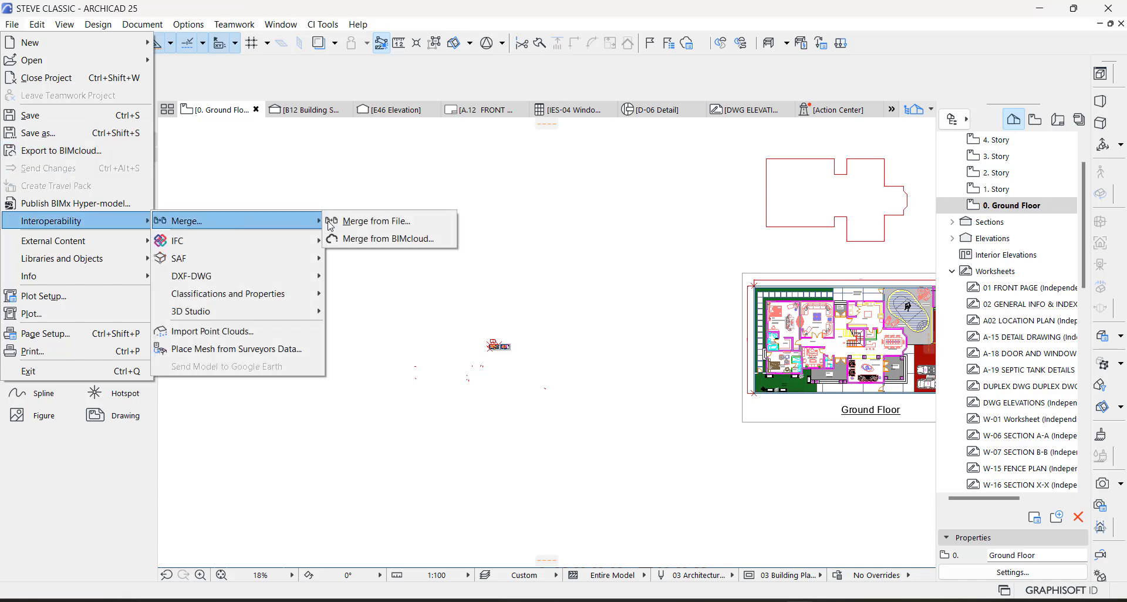
left_click(377, 222)
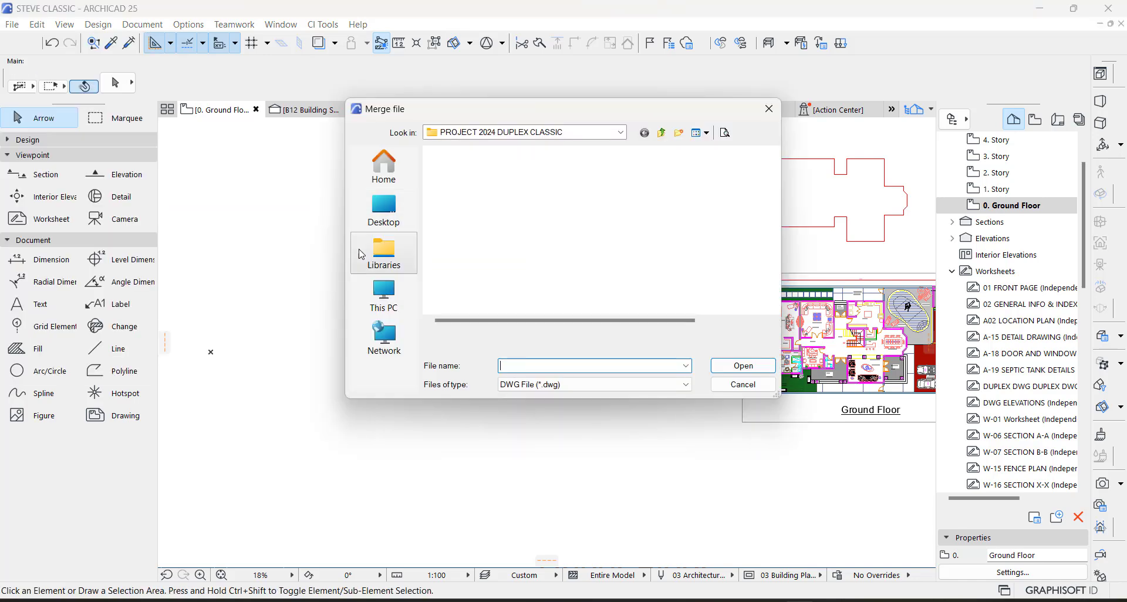
left_click(460, 168)
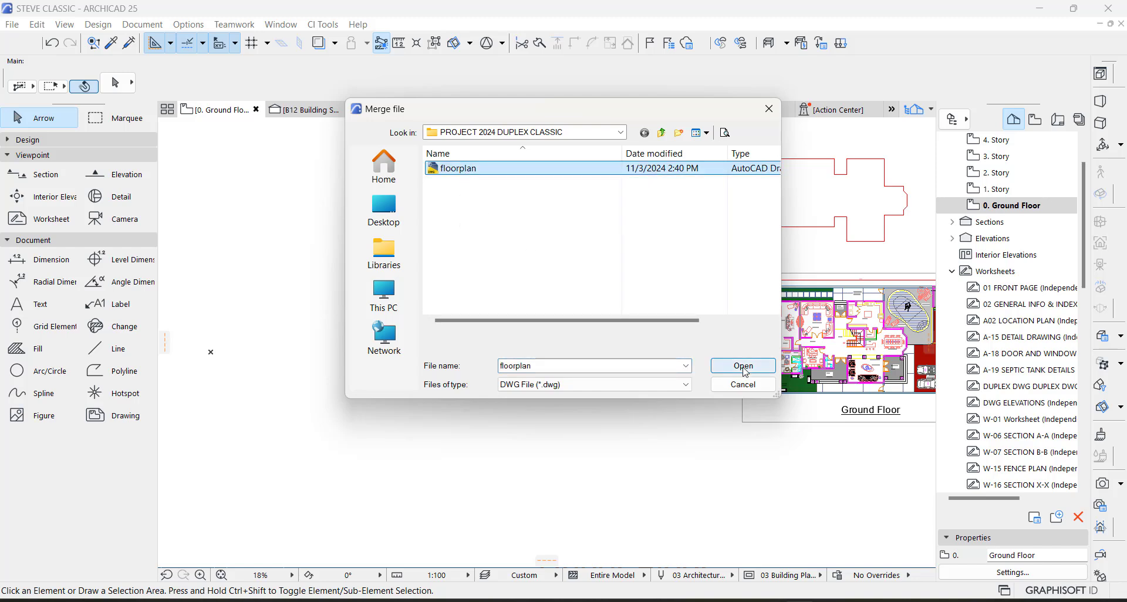
left_click(742, 367)
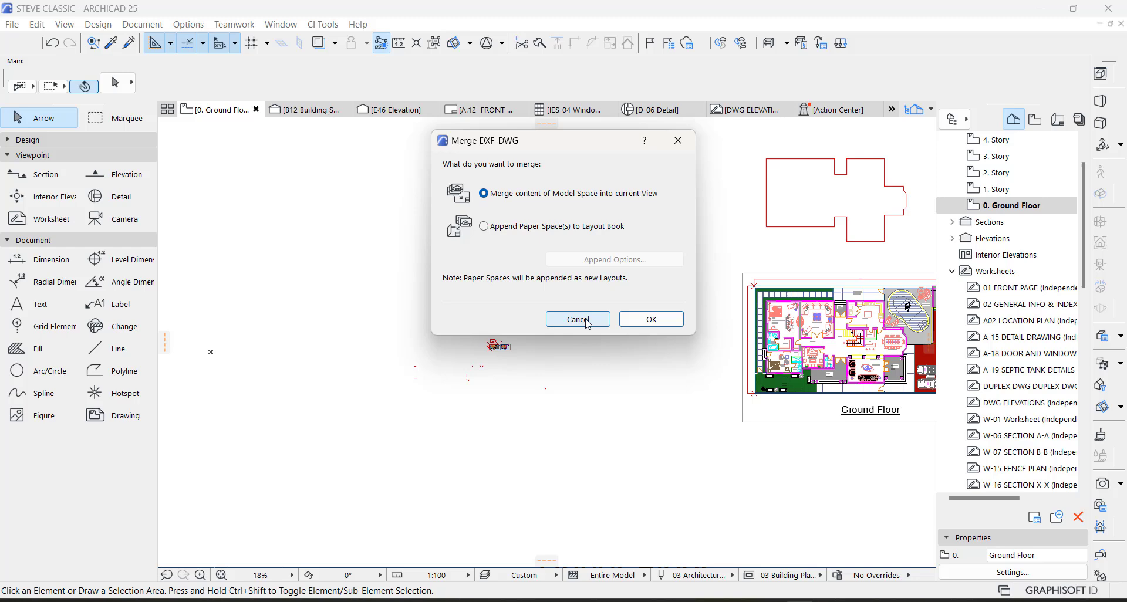
left_click(577, 319)
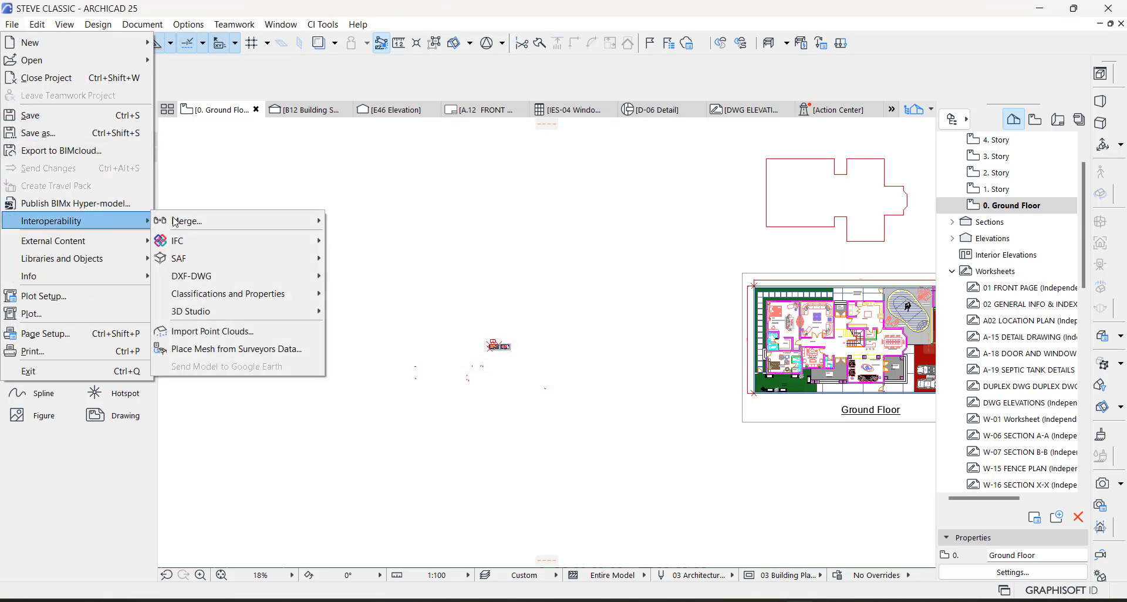
Step: Filter the file picker to DWG drawings and select floorplan.dwg for merging
left_click(188, 221)
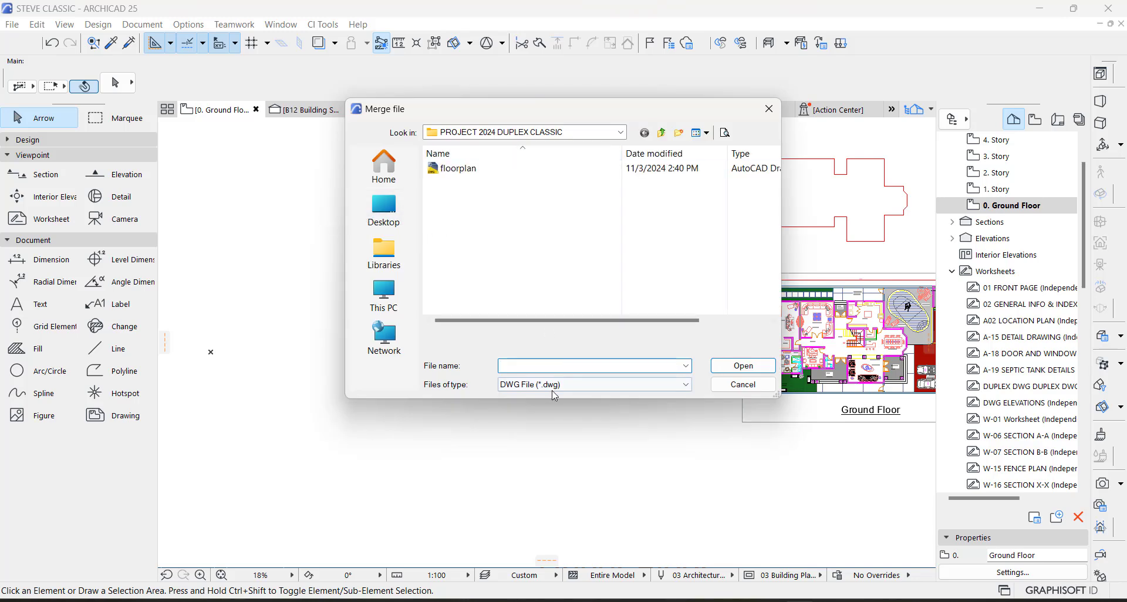
left_click(593, 385)
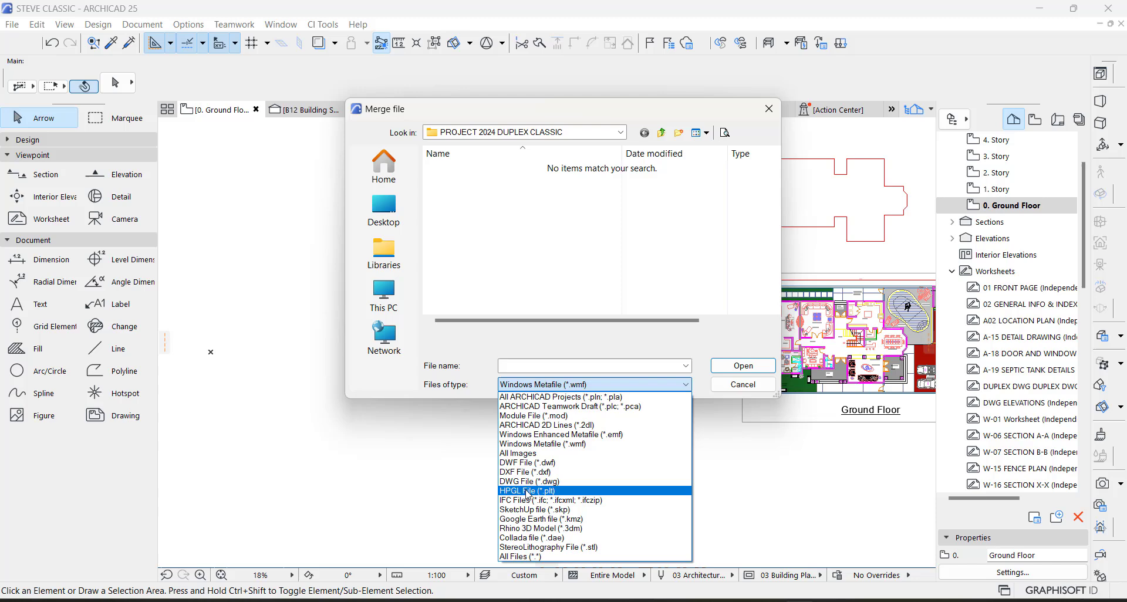
left_click(528, 481)
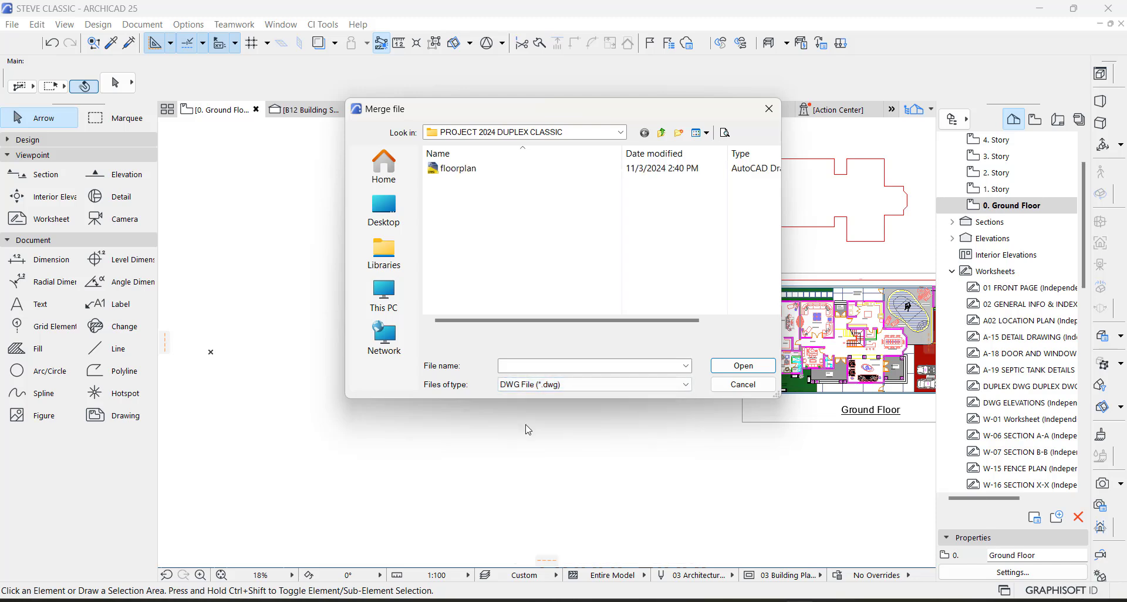
mouse_move(461, 200)
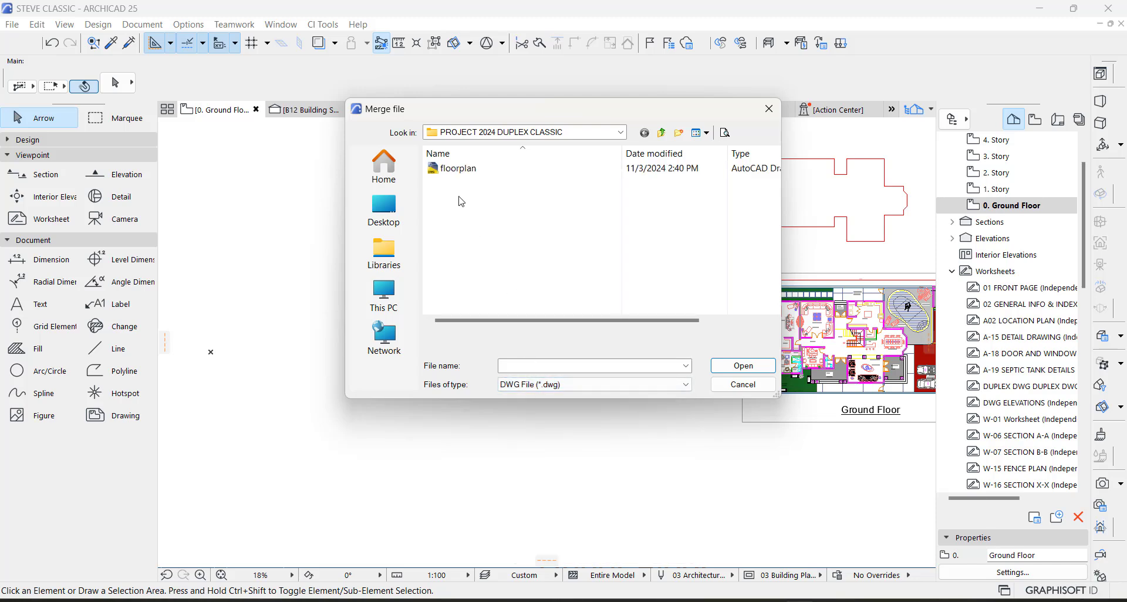
left_click(459, 168)
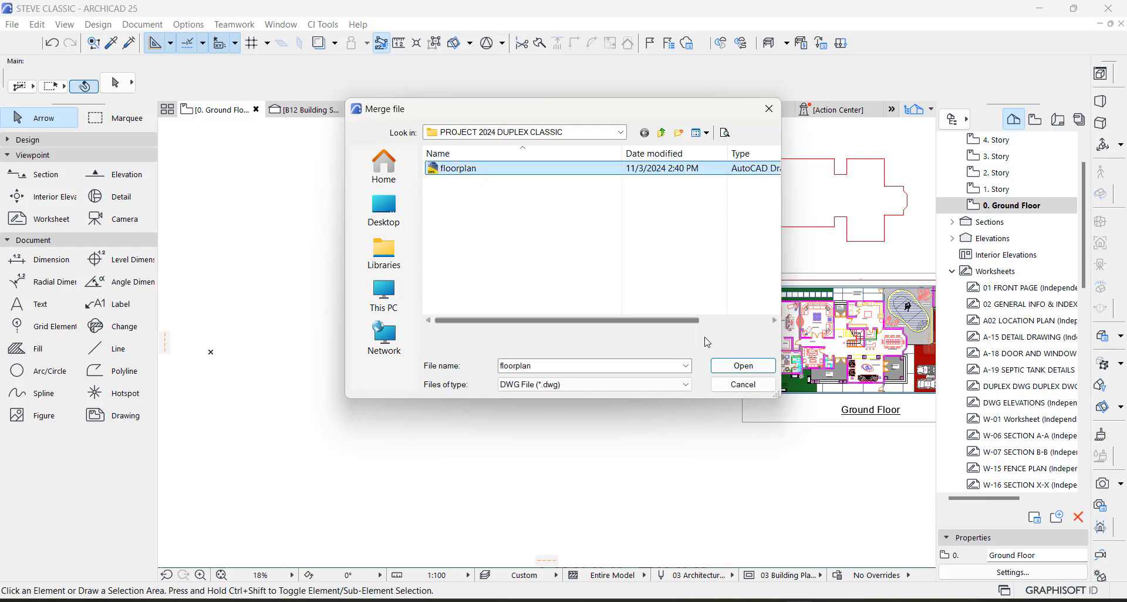
left_click(742, 367)
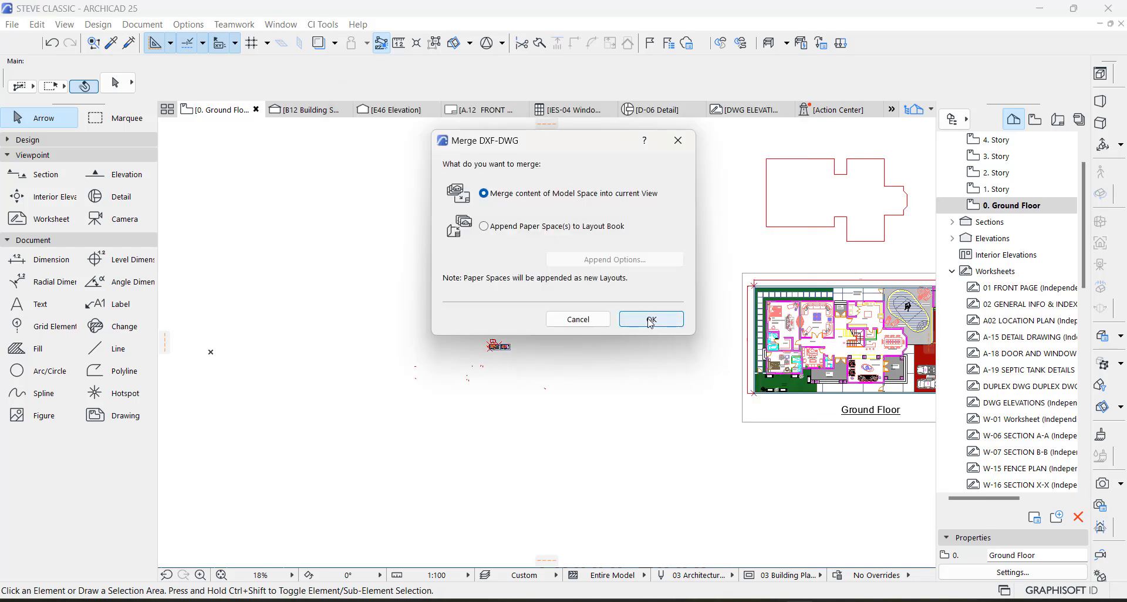
Step: Merge the DWG's model space into 0. Ground Floor at the default 1.00 scale
left_click(650, 320)
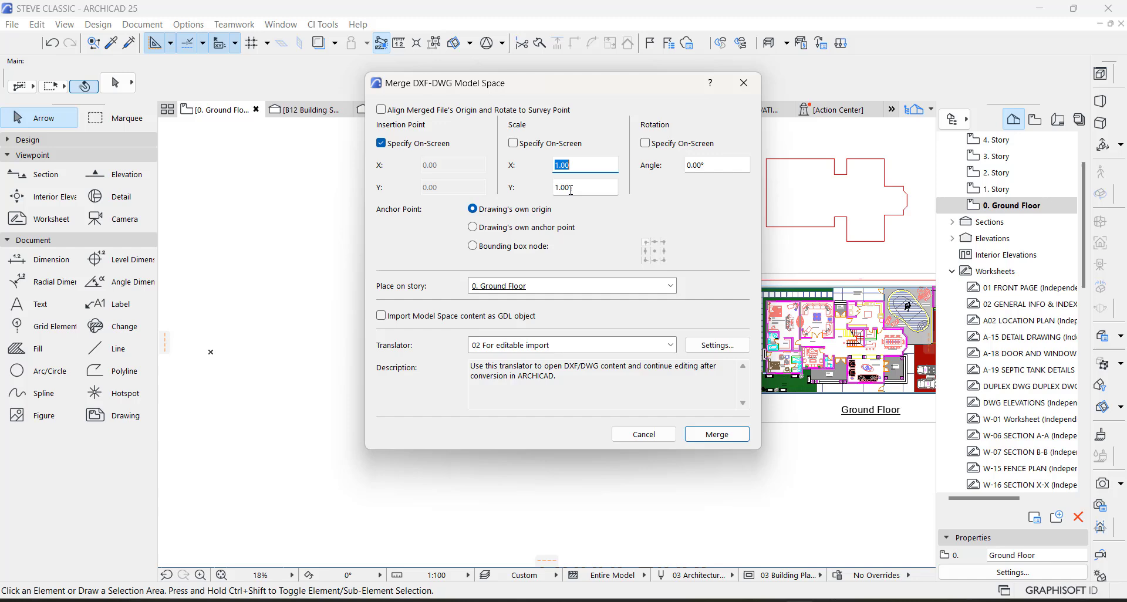
left_click(715, 435)
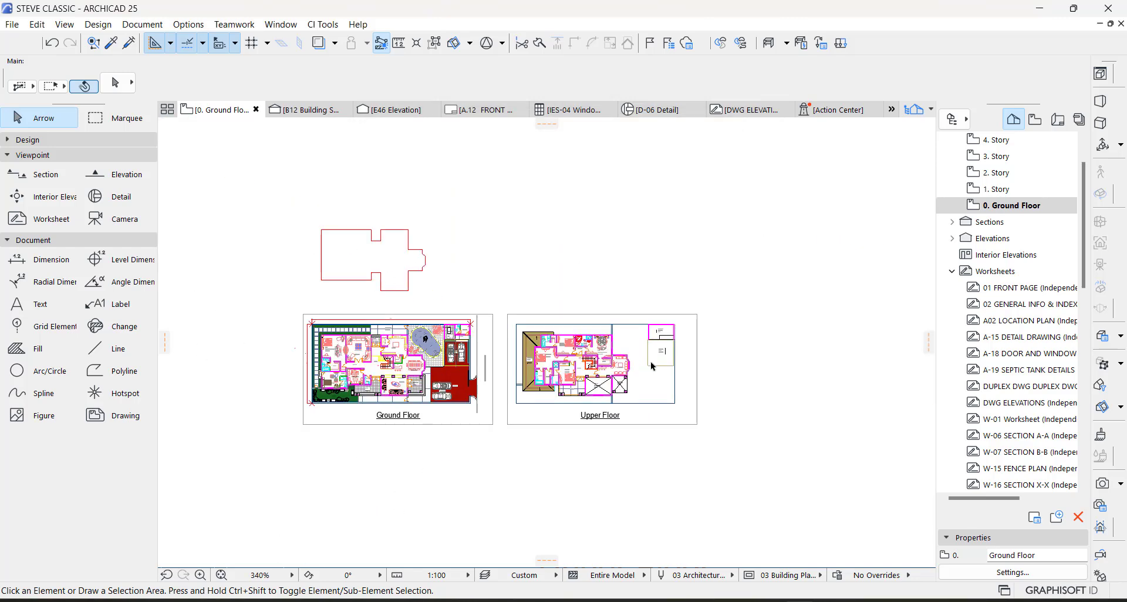
Step: Select the tiny merged drawing elements and delete them, hidden elements included
scroll("up", 3)
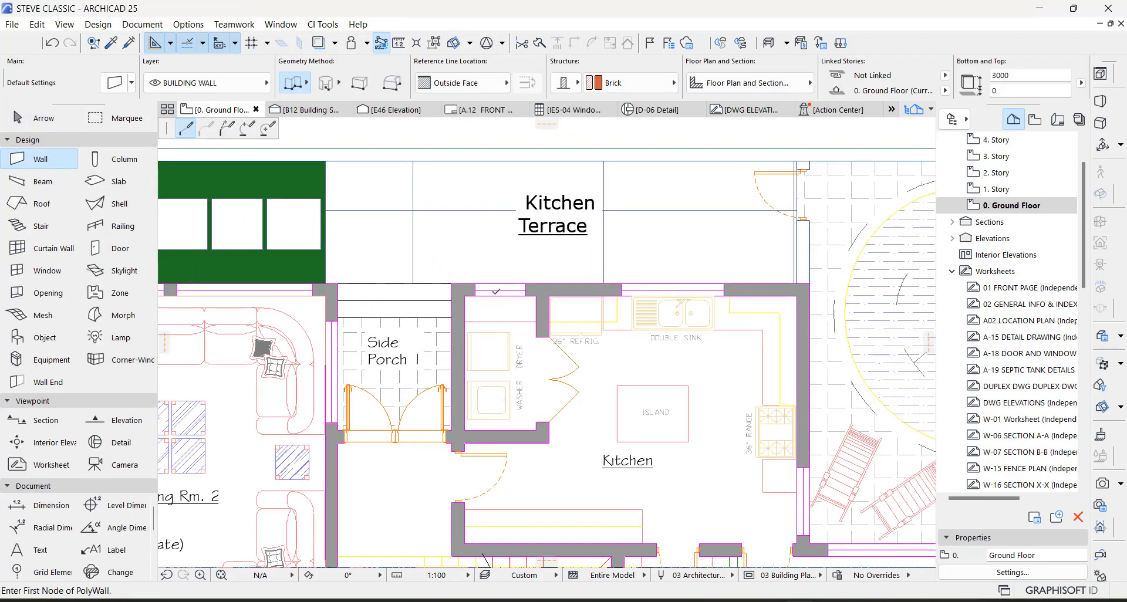
left_click(465, 296)
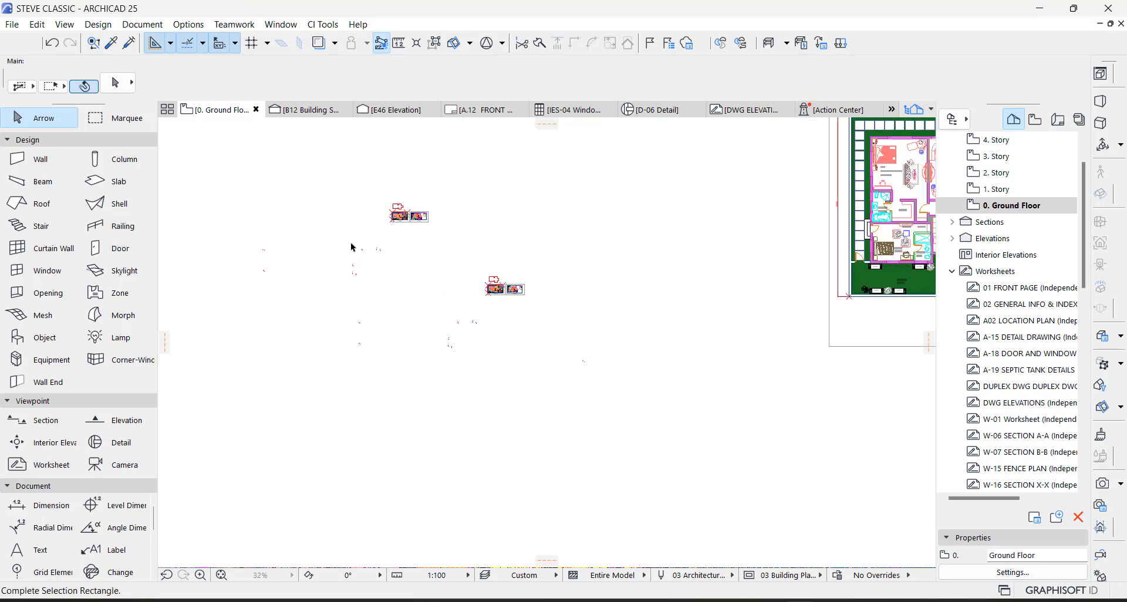
left_click(399, 311)
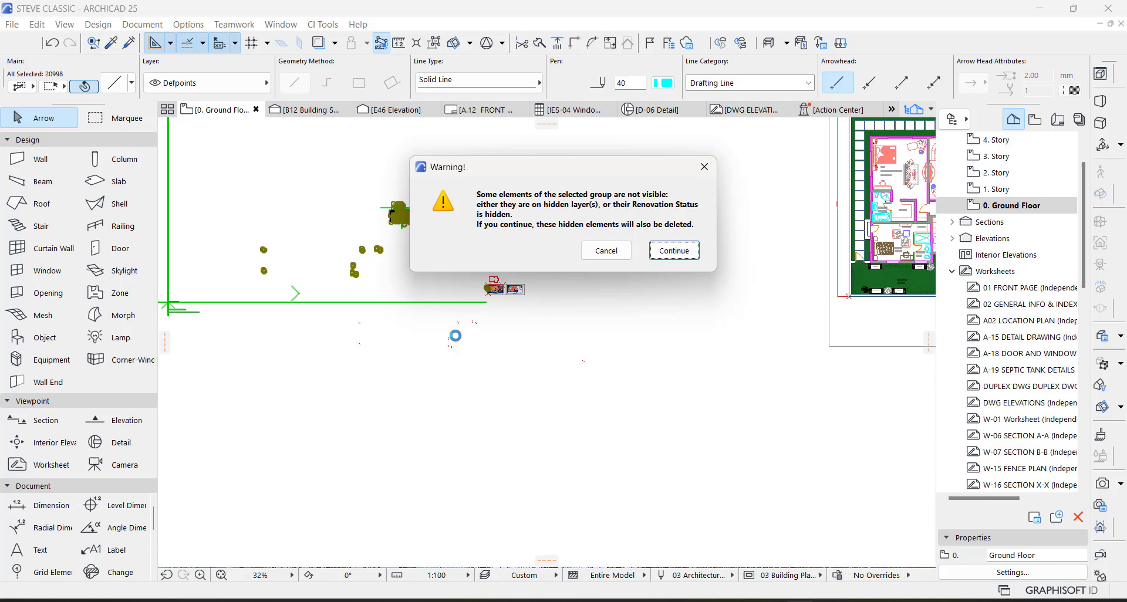
left_click(674, 251)
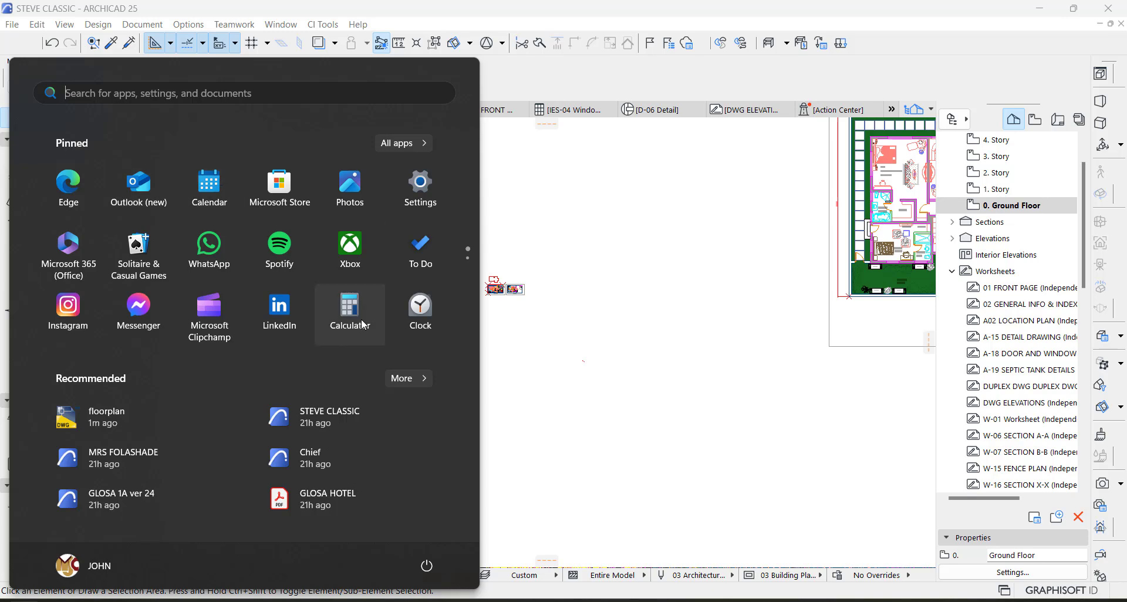
Step: Launch Calculator and try 230 ÷ 9 for the scale factor
left_click(349, 308)
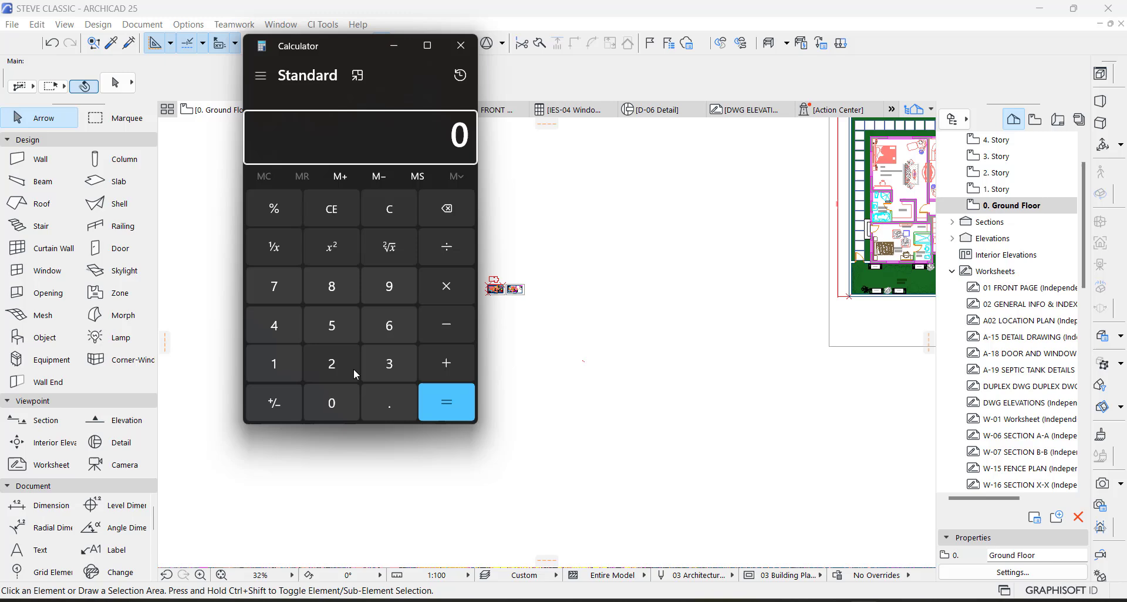
left_click(331, 325)
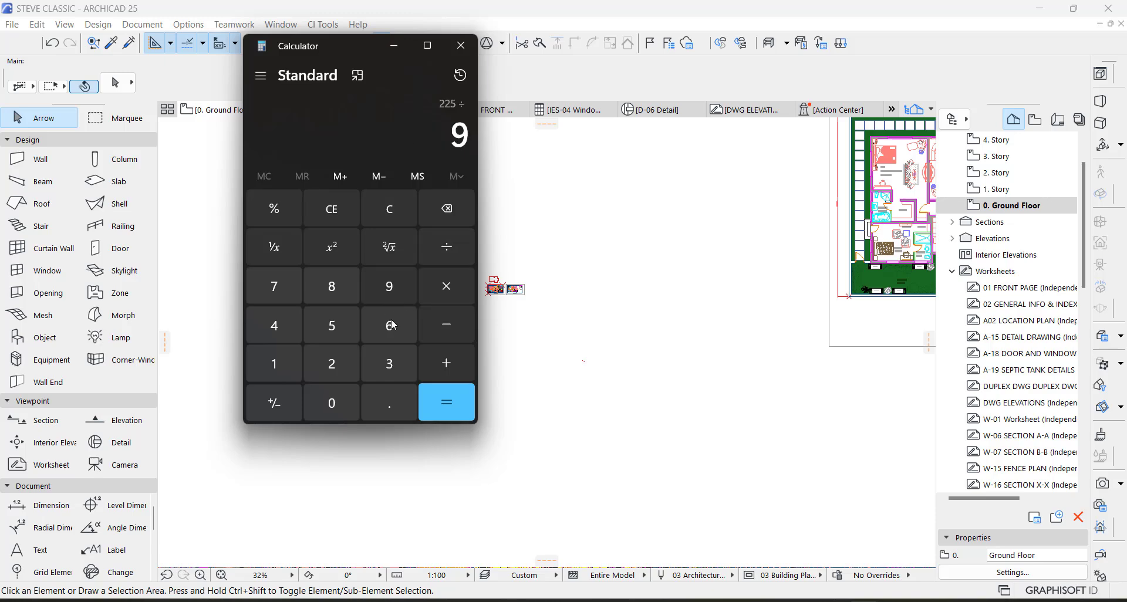
mouse_move(447, 403)
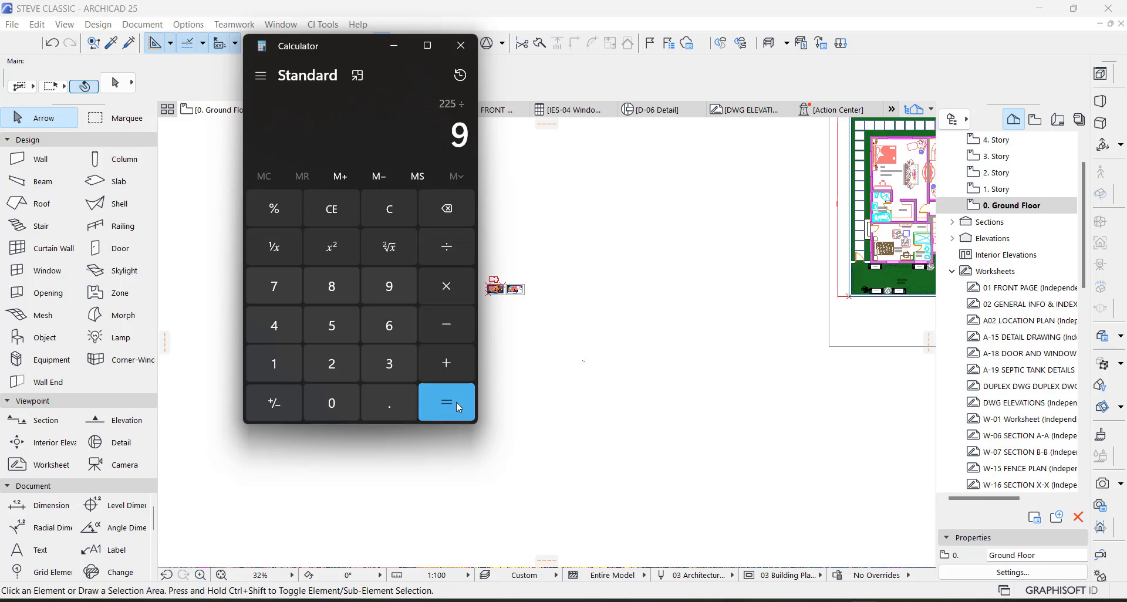
left_click(446, 403)
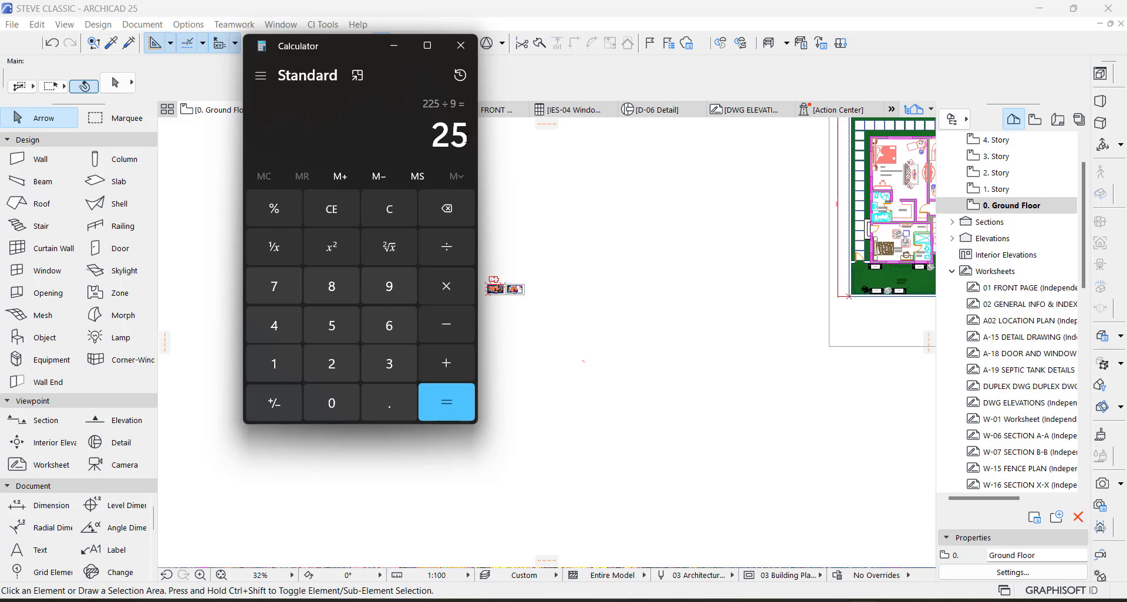
mouse_move(434, 110)
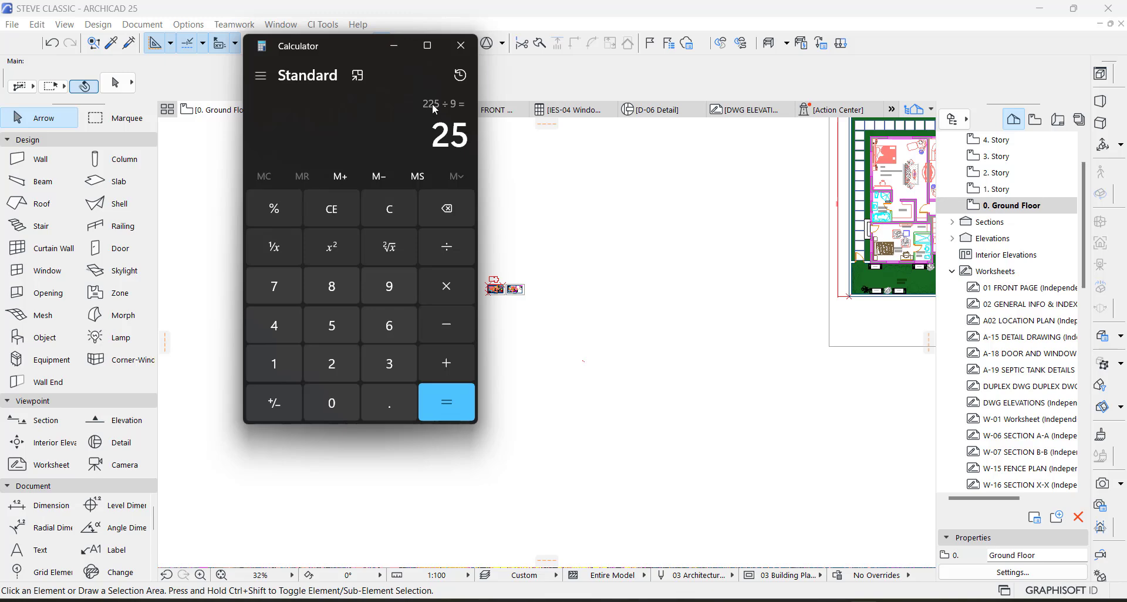
left_click(331, 363)
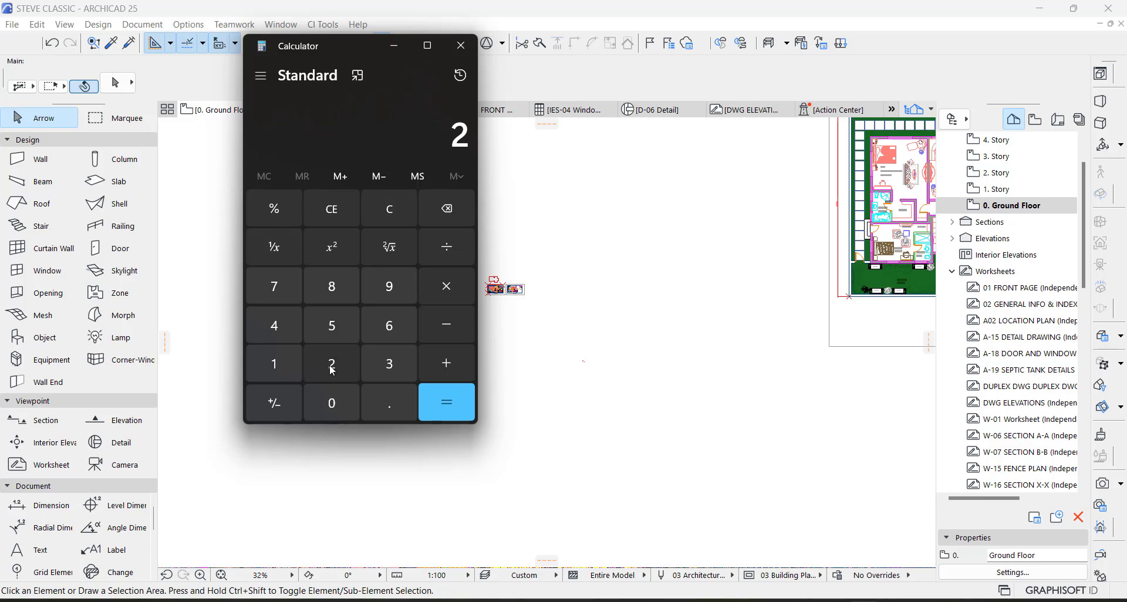
mouse_move(402, 343)
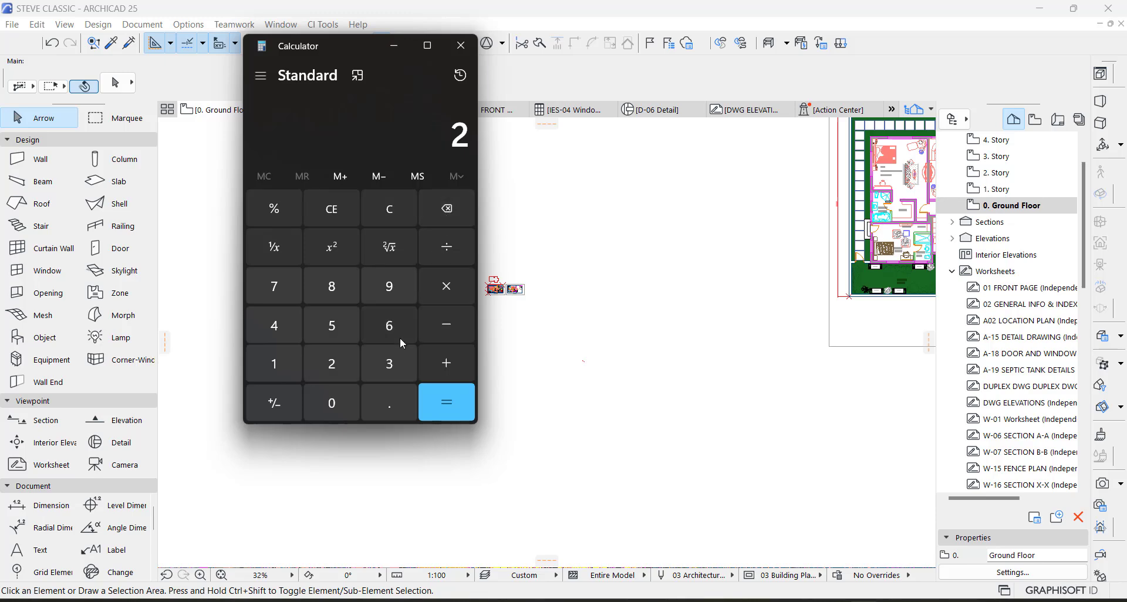
left_click(446, 246)
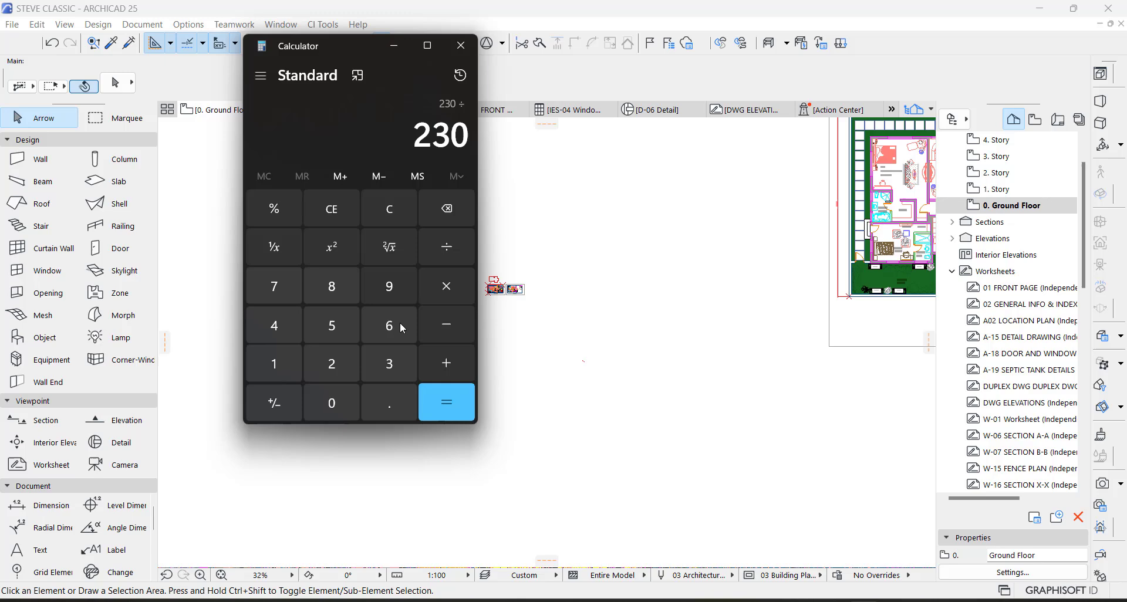
left_click(388, 285)
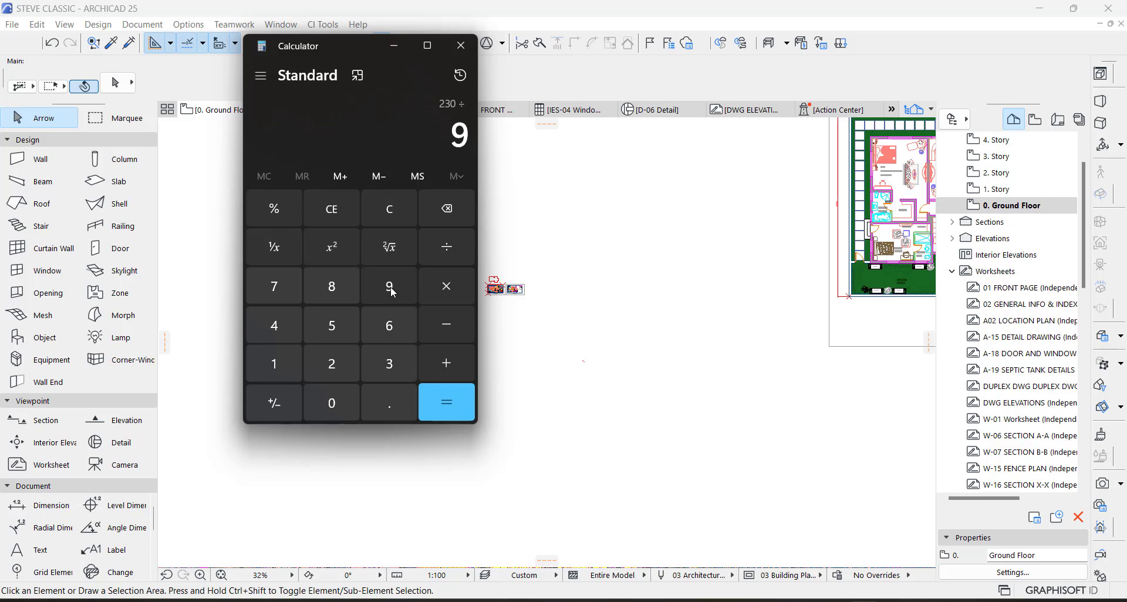
left_click(446, 403)
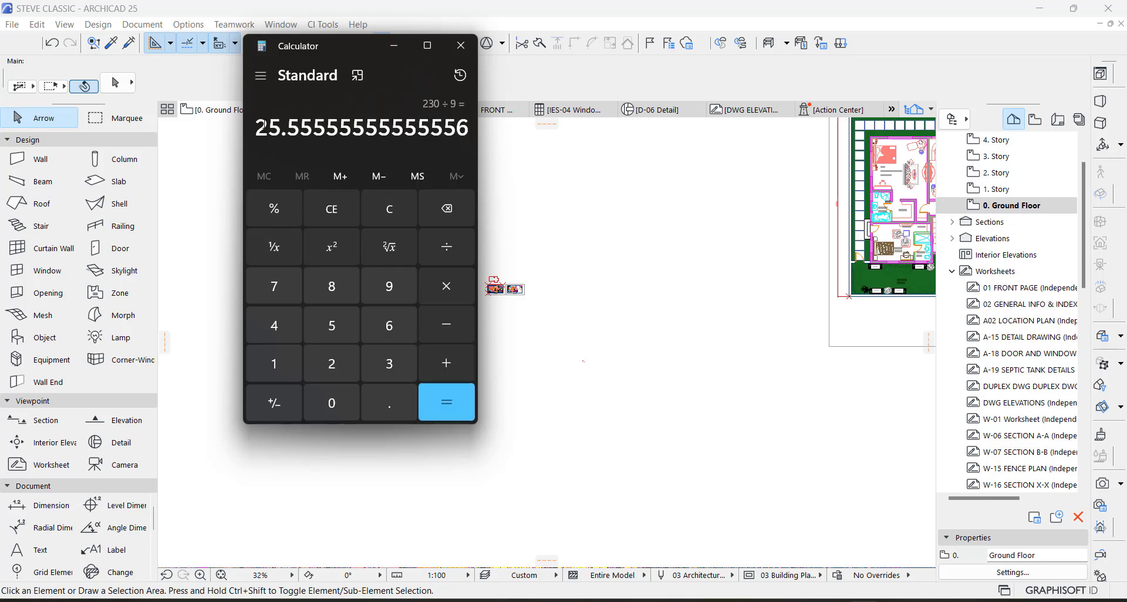
mouse_move(431, 246)
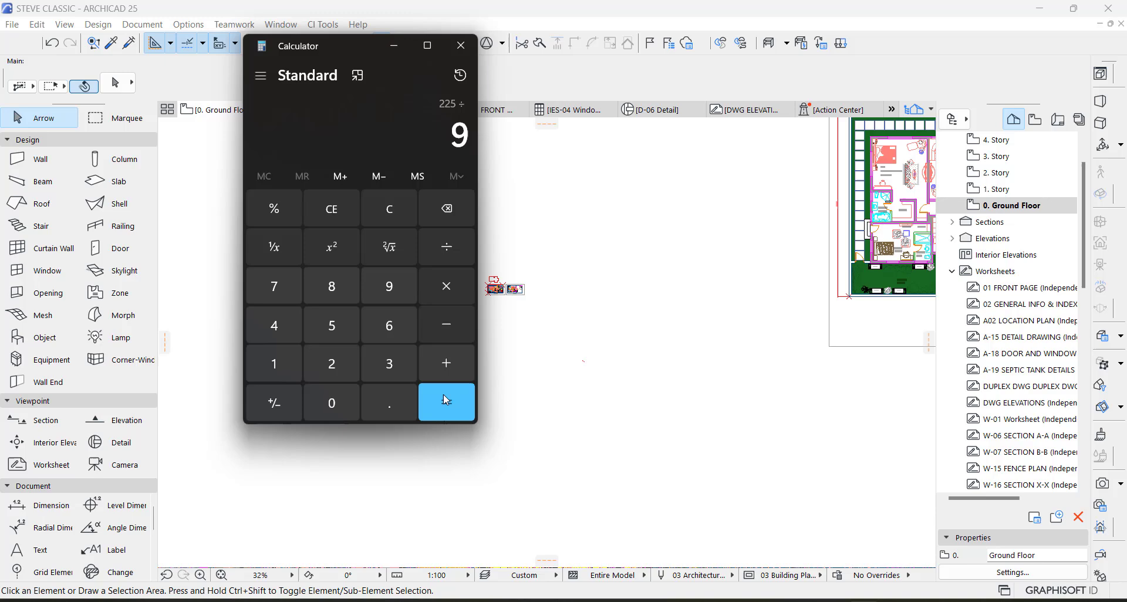
Step: Work out 225 ÷ 9 = 25 as the scale factor and return to Archicad
left_click(446, 403)
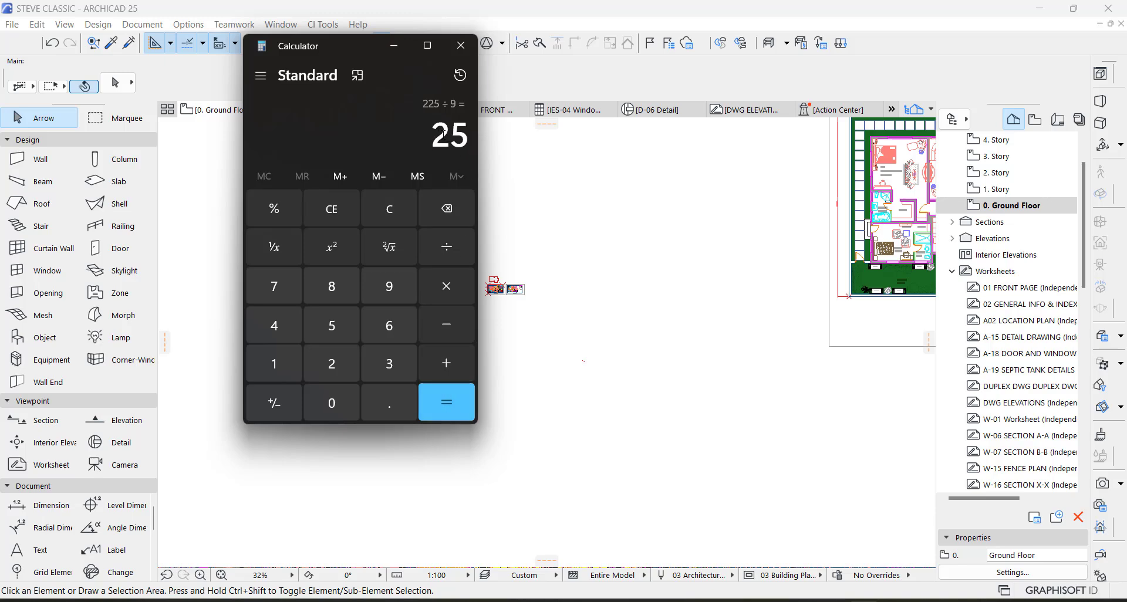
left_click(460, 45)
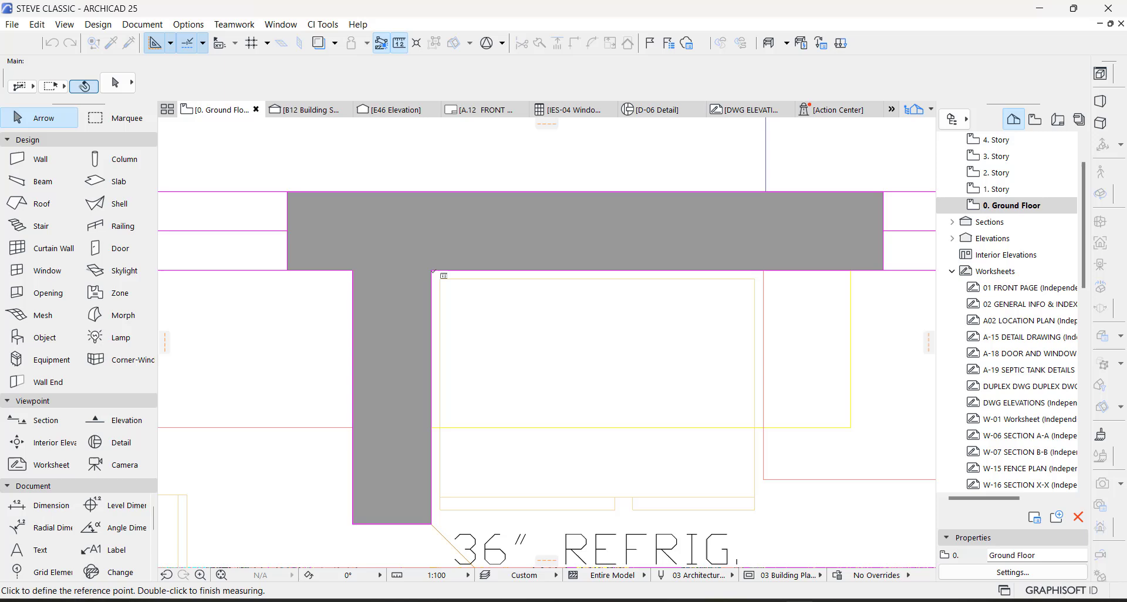
Step: Measure a wall's thickness on the plan and head back to the file commands
left_click(431, 270)
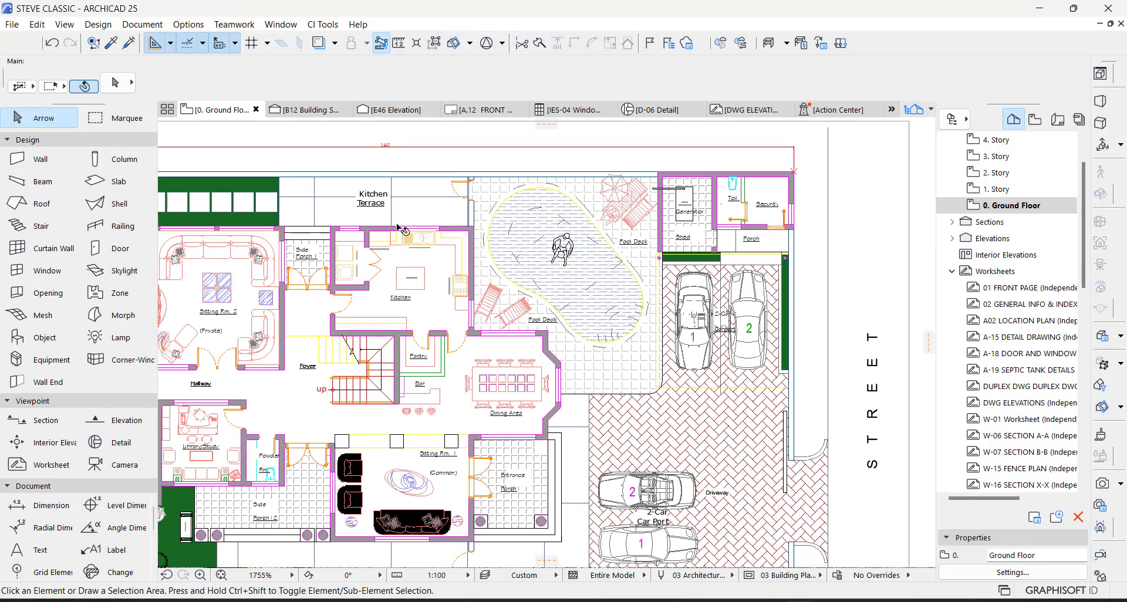
left_click(11, 23)
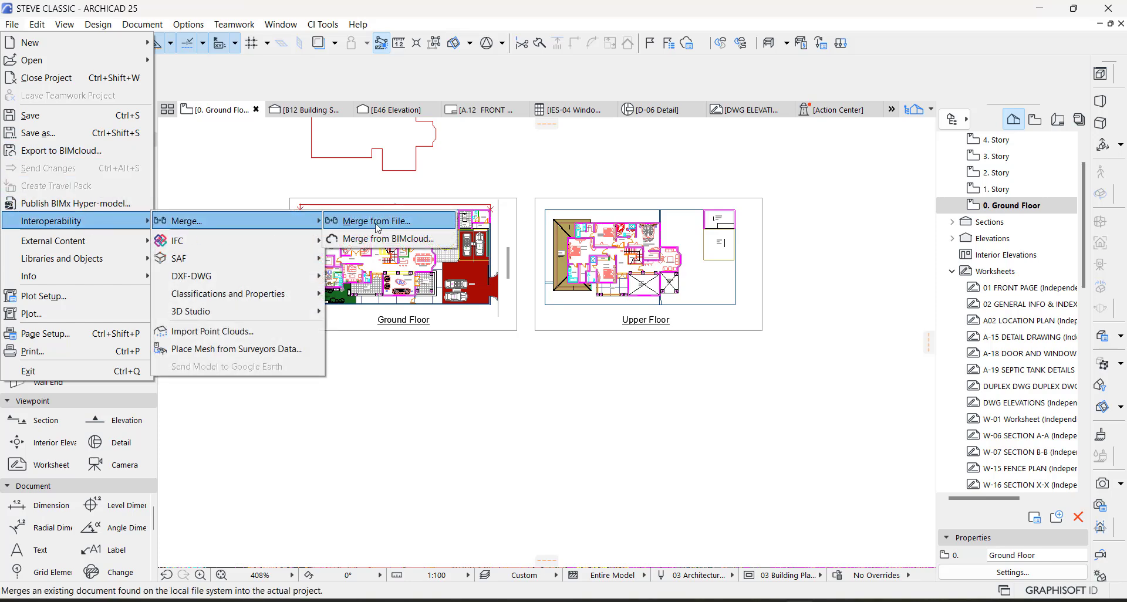
Step: Merge floorplan.dwg into Ground Floor with Scale X and Y set to 25
left_click(377, 221)
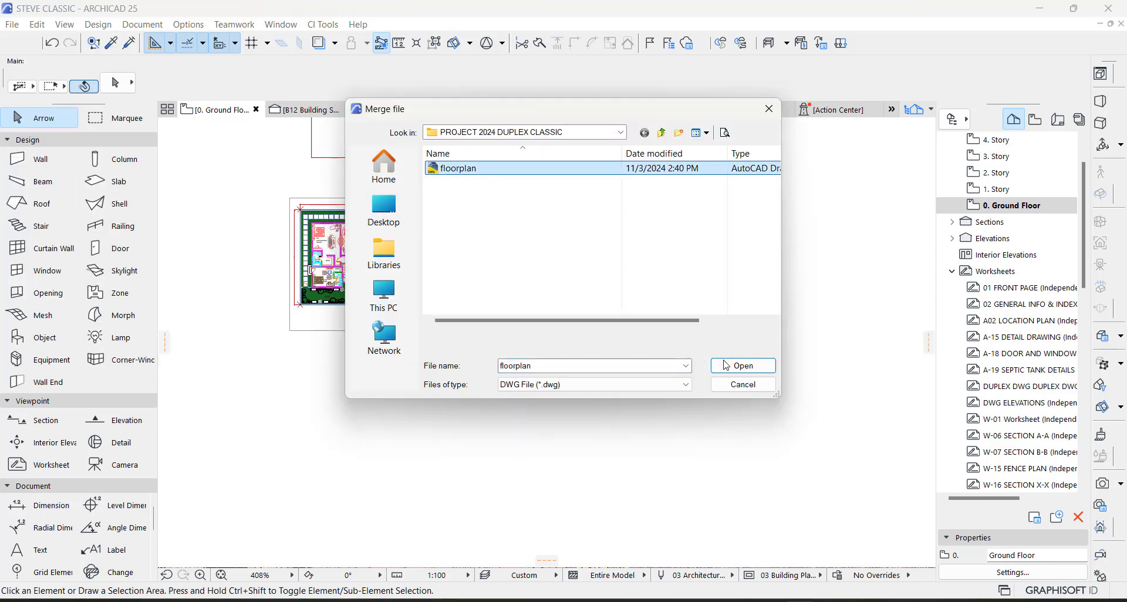
left_click(742, 365)
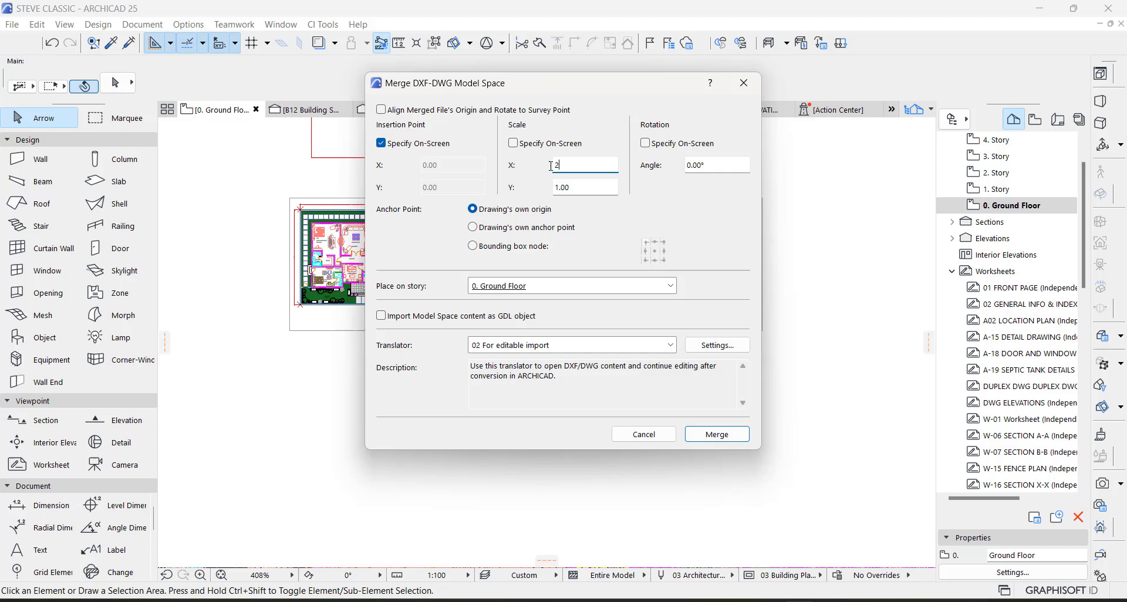
type("25.00")
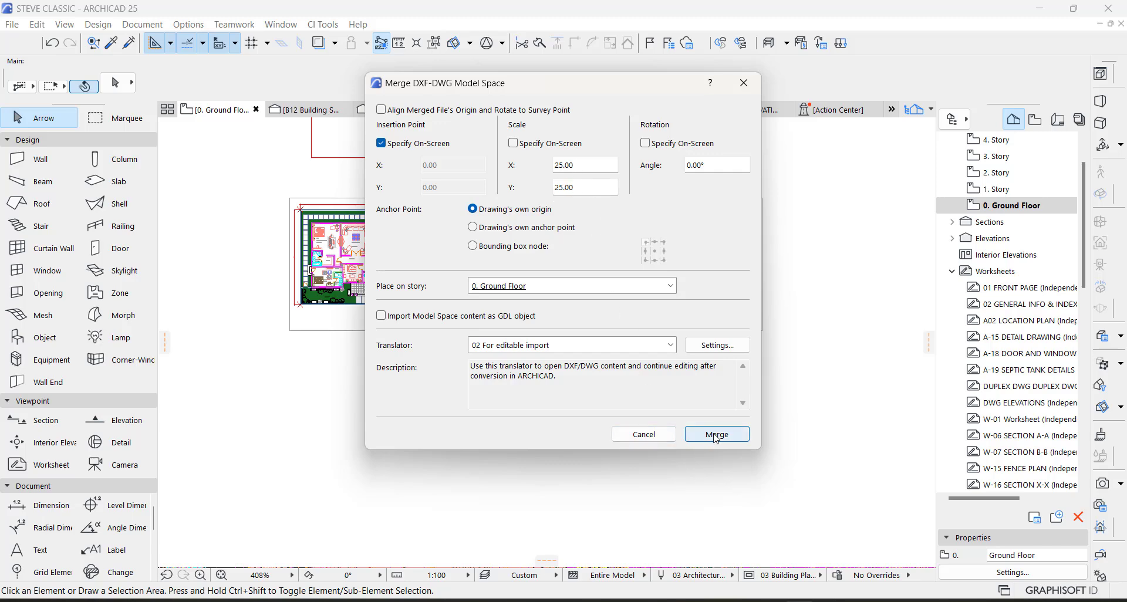
left_click(716, 434)
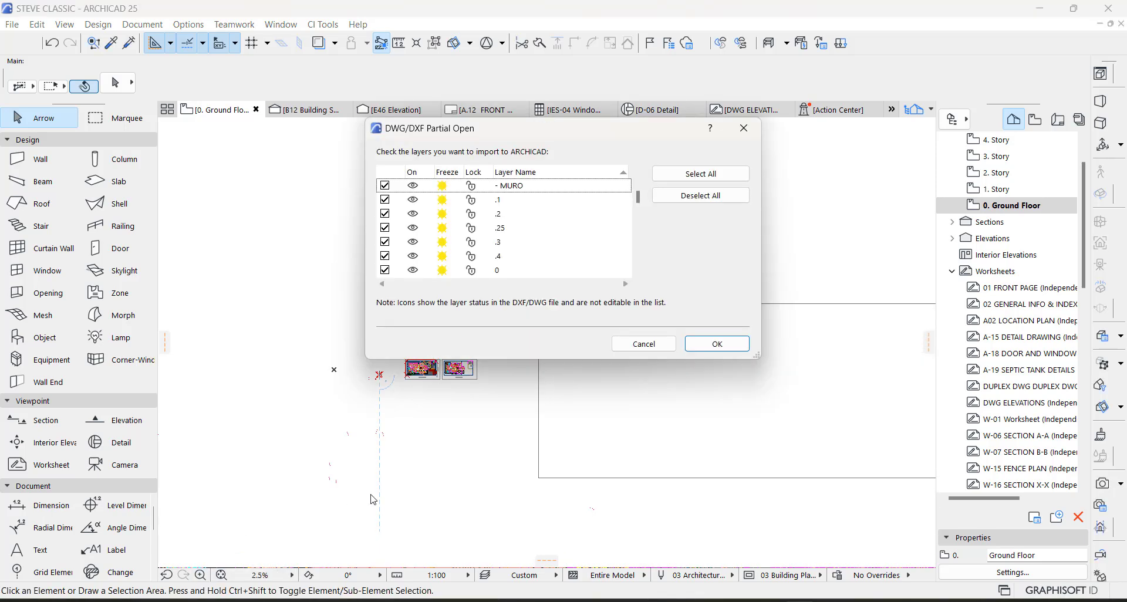
Step: Import all DWG layers so the rescaled floor plan lands in the project
left_click(717, 344)
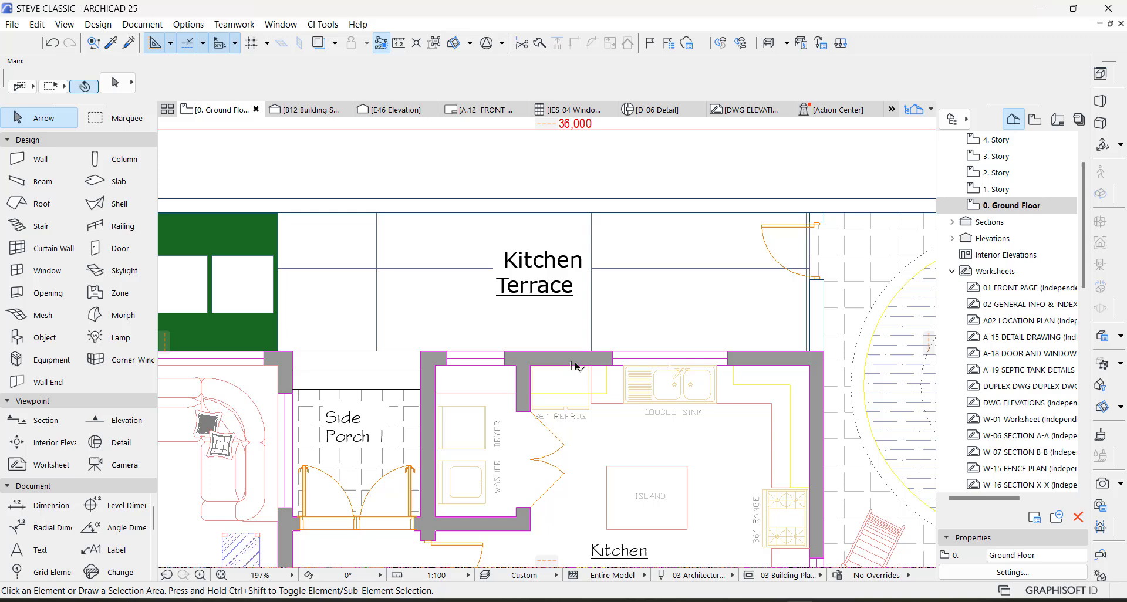
mouse_move(574, 366)
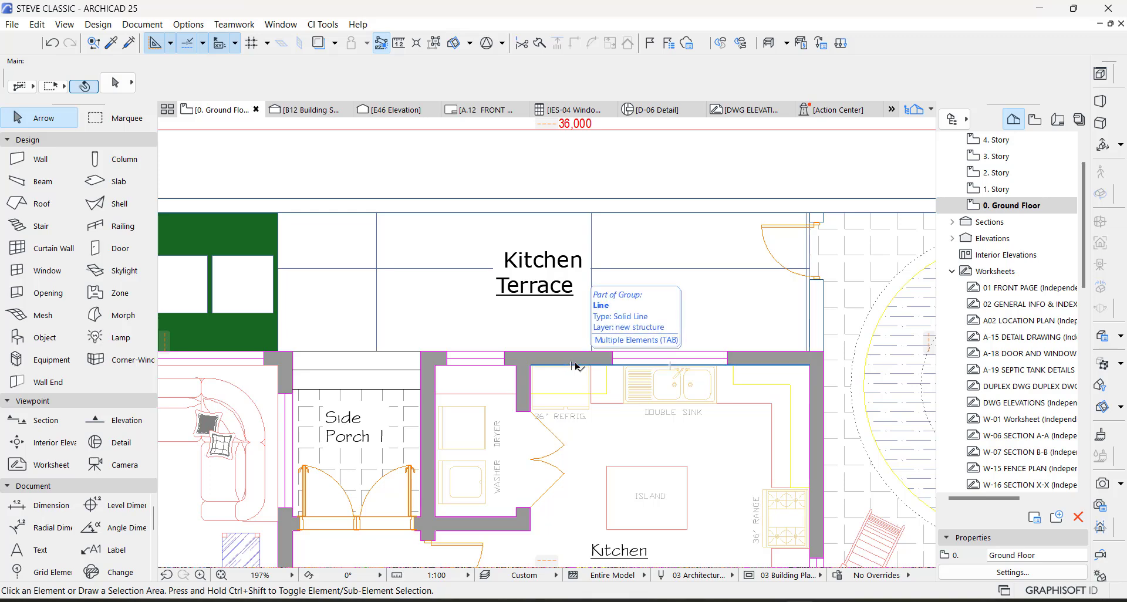
scroll("down", 3)
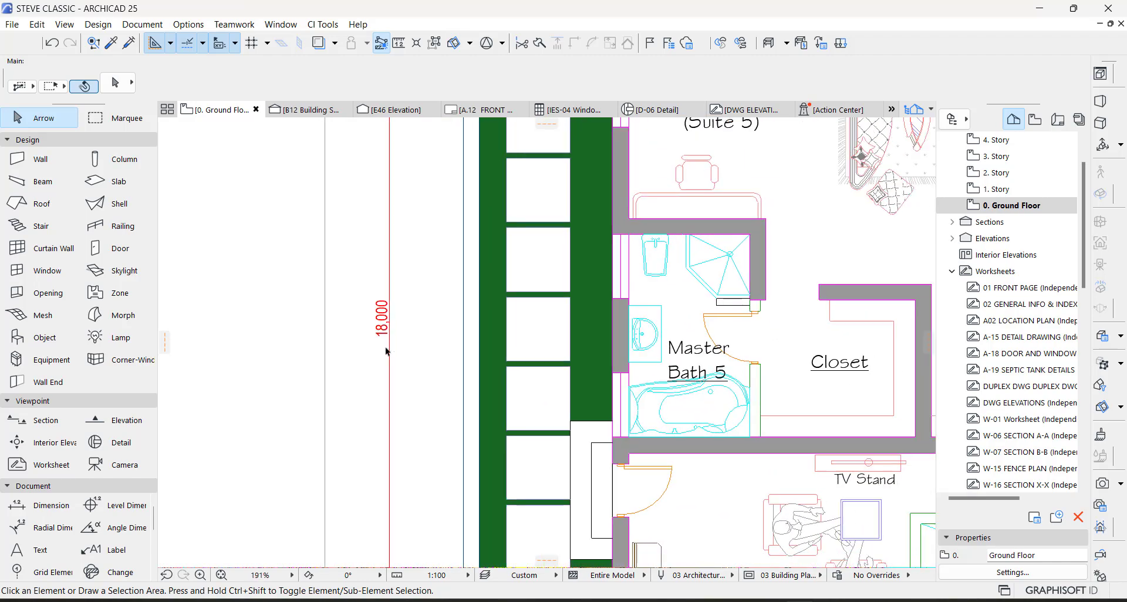
scroll("down", 3)
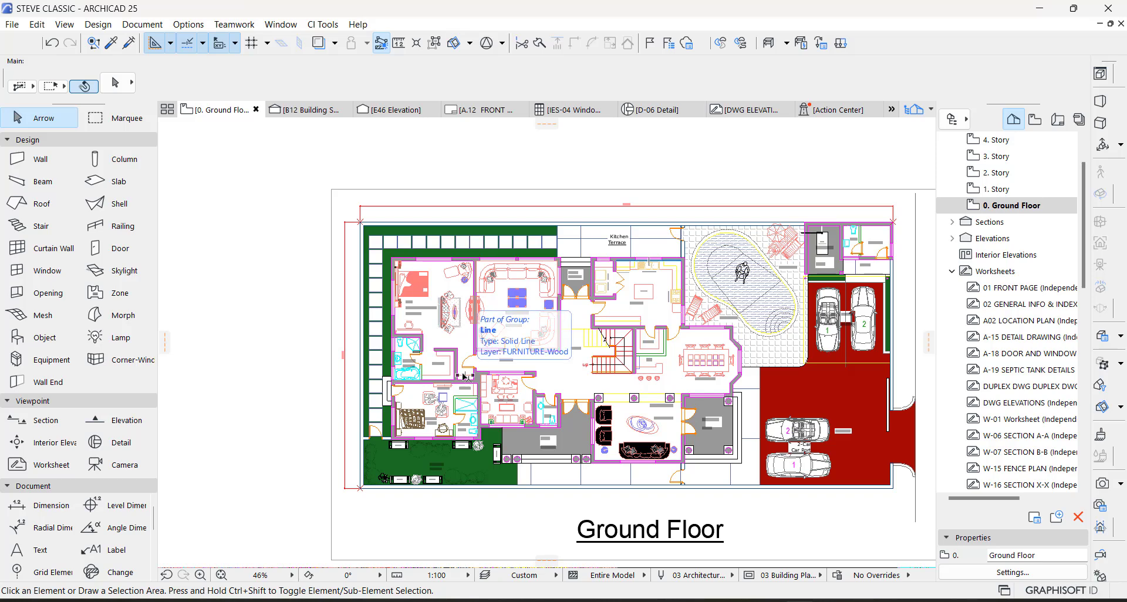
scroll("down", 3)
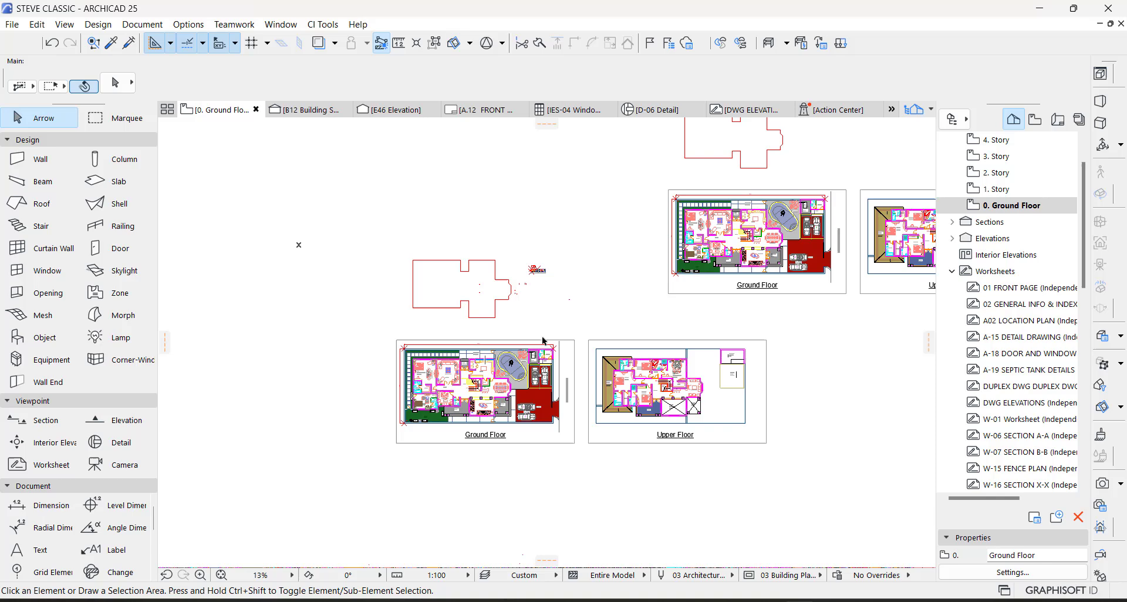
mouse_move(544, 339)
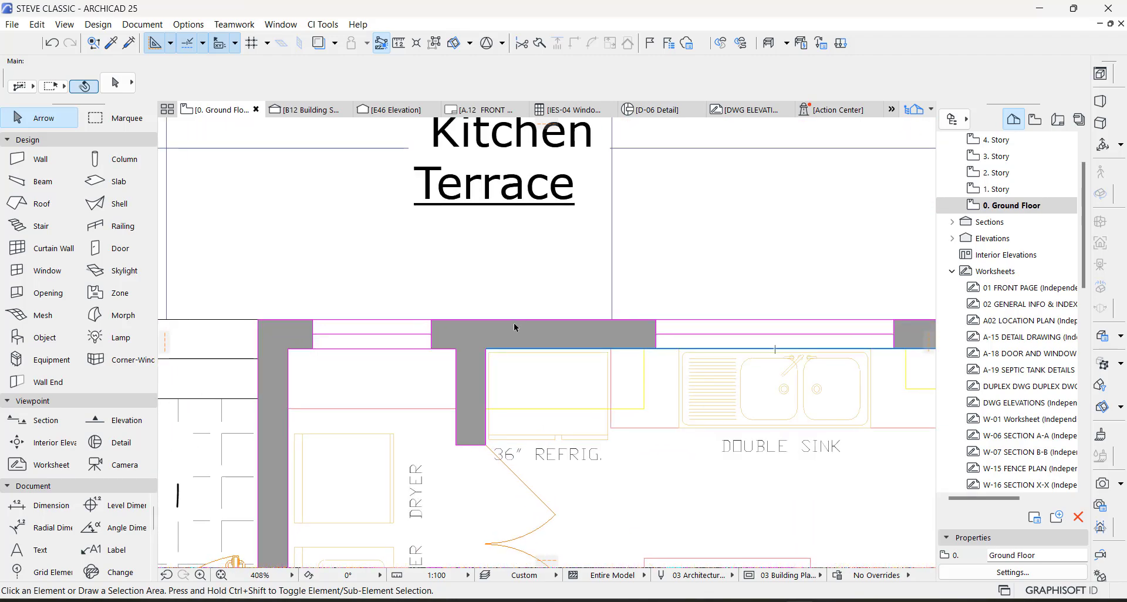
mouse_move(514, 327)
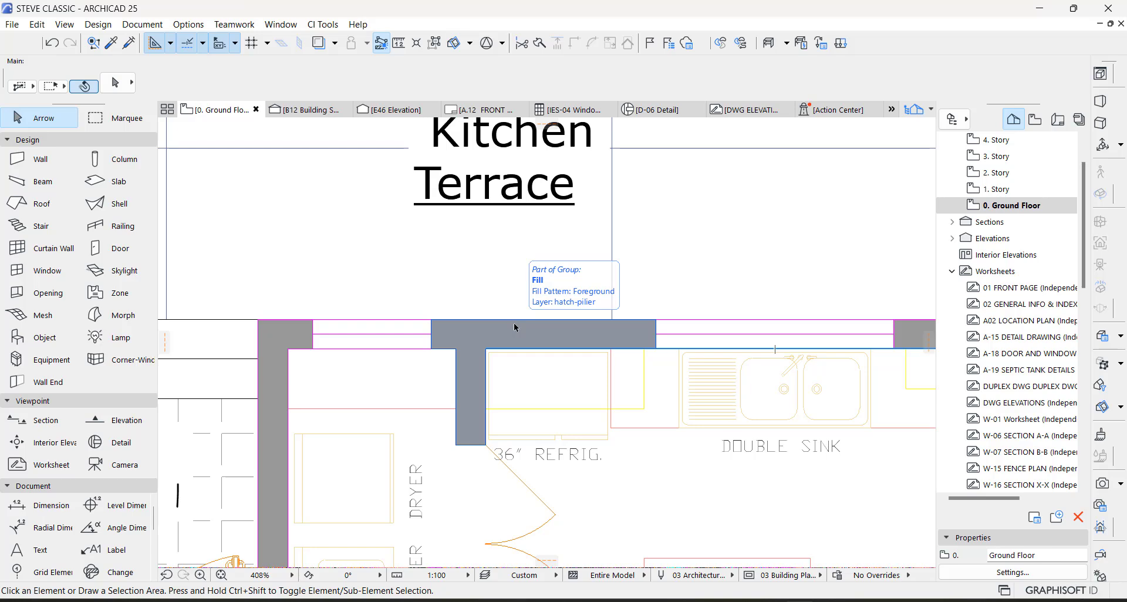
scroll("down", 3)
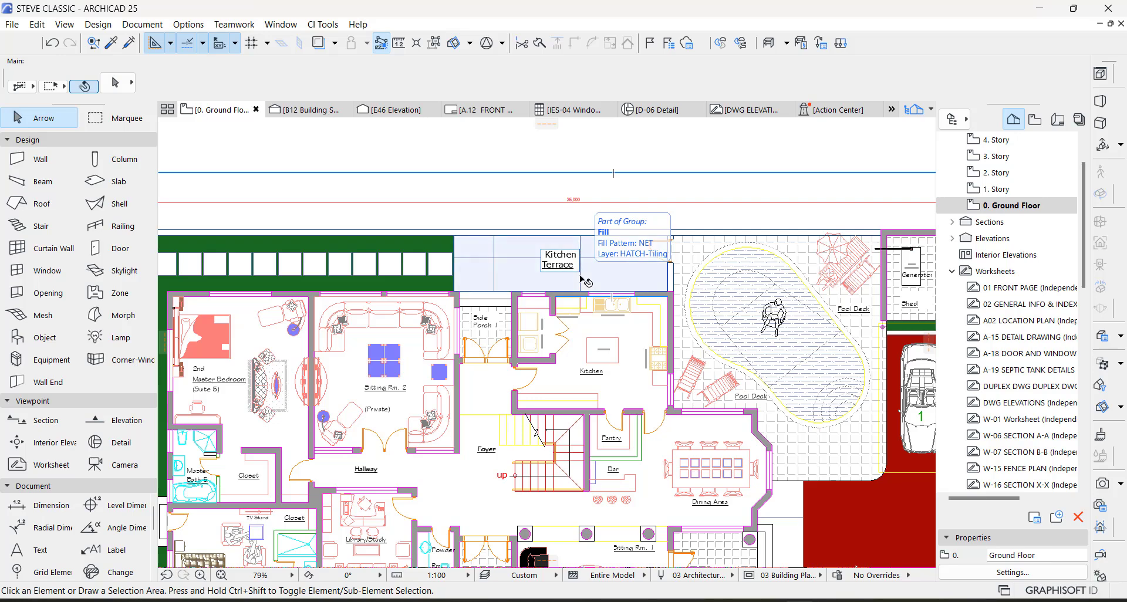
scroll("up", 3)
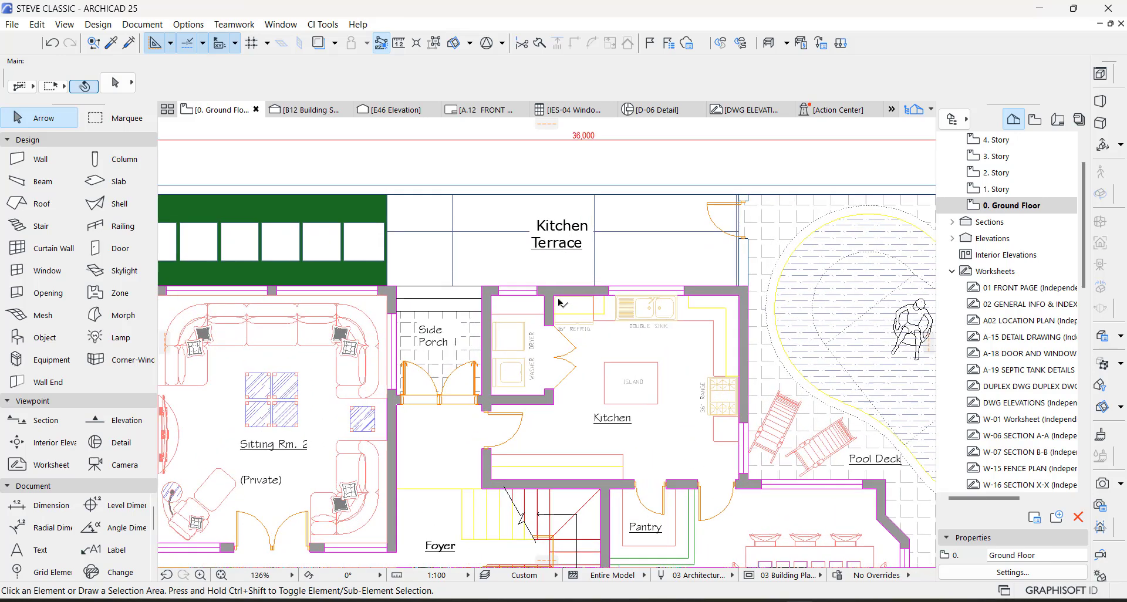
scroll("up", 3)
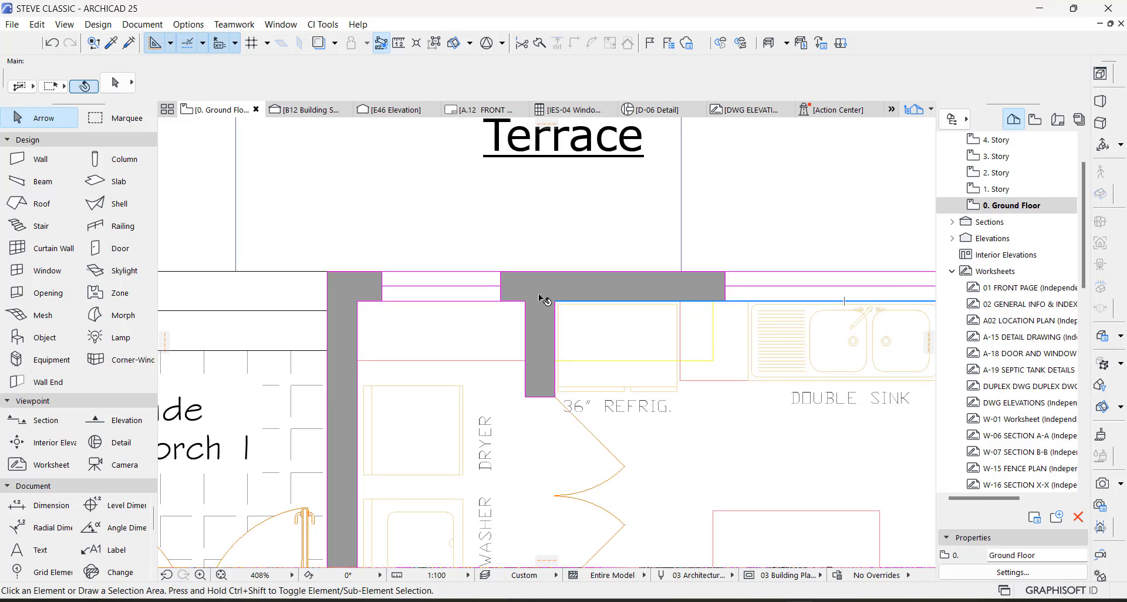
mouse_move(543, 300)
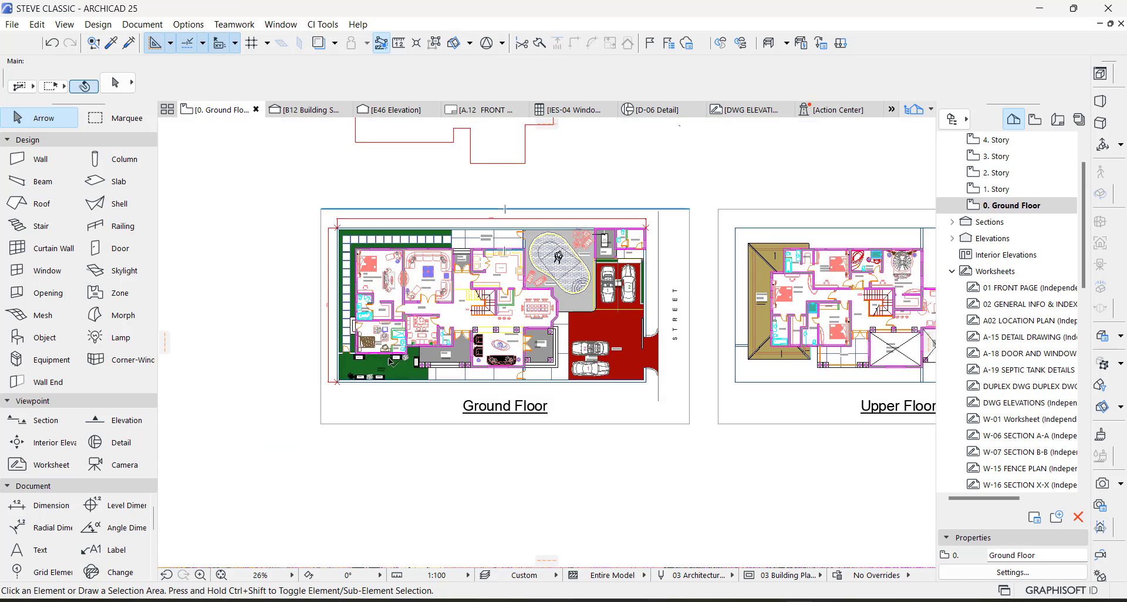
mouse_move(390, 362)
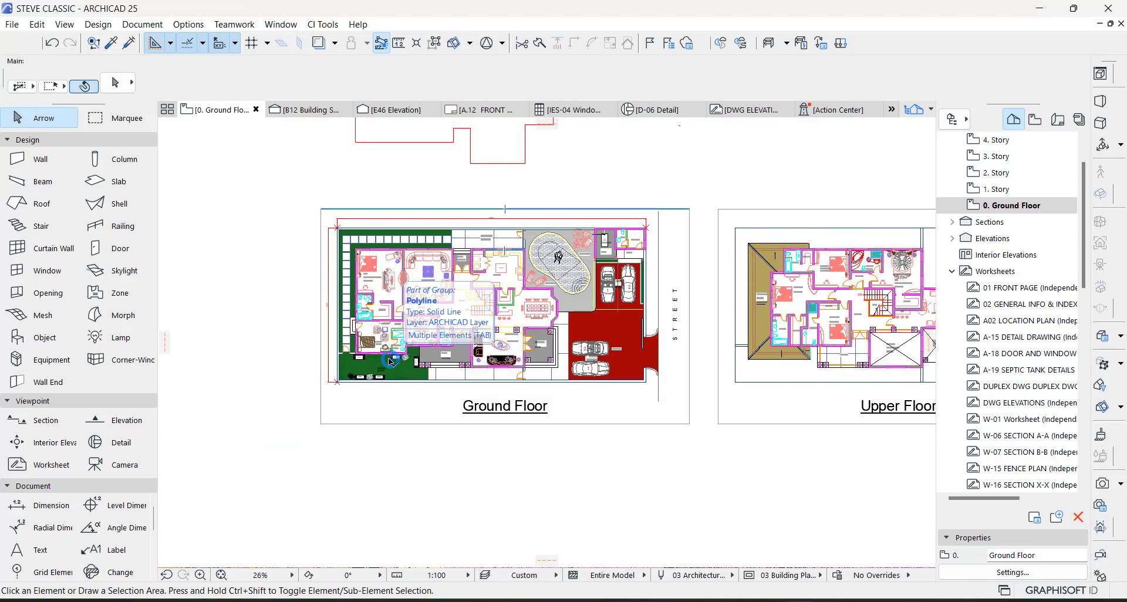